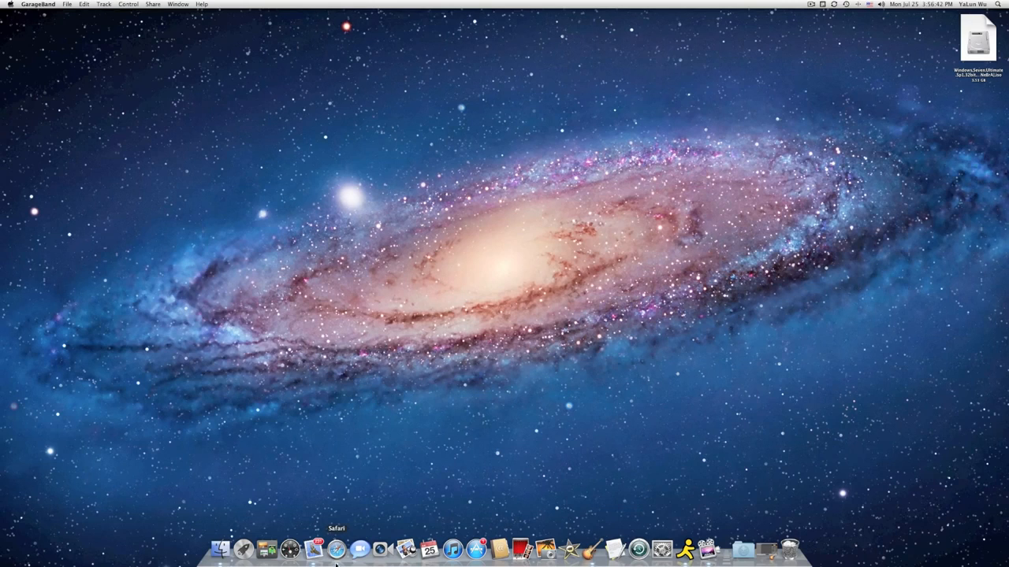
Step: Launch Safari, load thepiratebay.org and search for 'windows 7 ultimate'
{"action": "left_click", "coordinate": [337, 548]}
{"action": "type", "text": "http://thepiratebay.org/"}
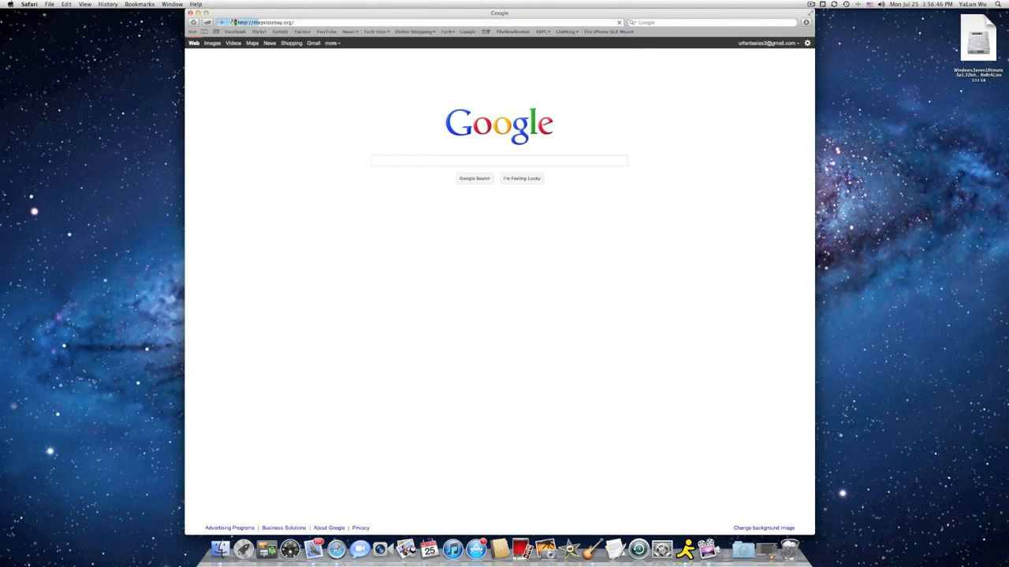
{"action": "key", "text": "Return"}
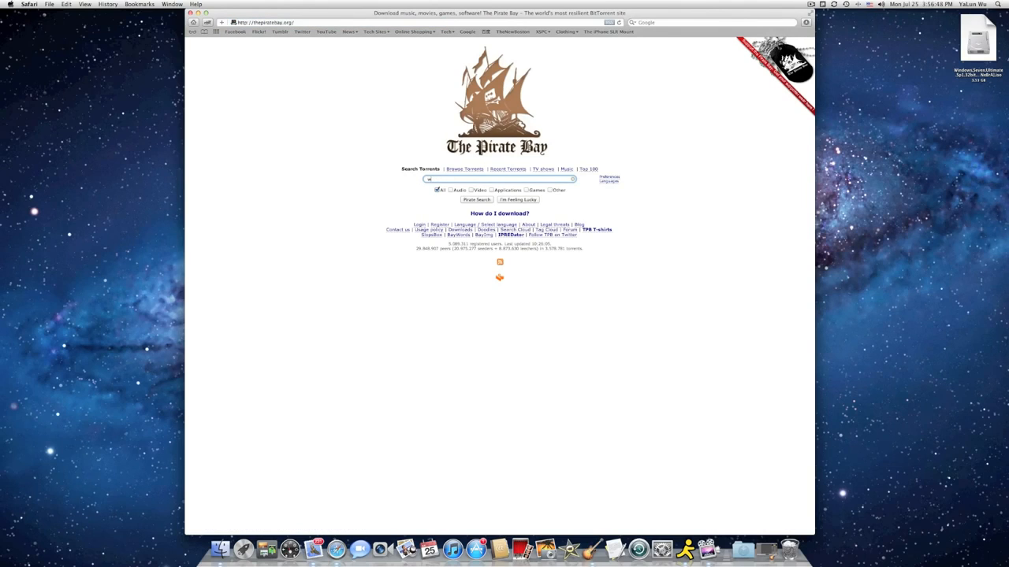
{"action": "type", "text": "windows 7 u"}
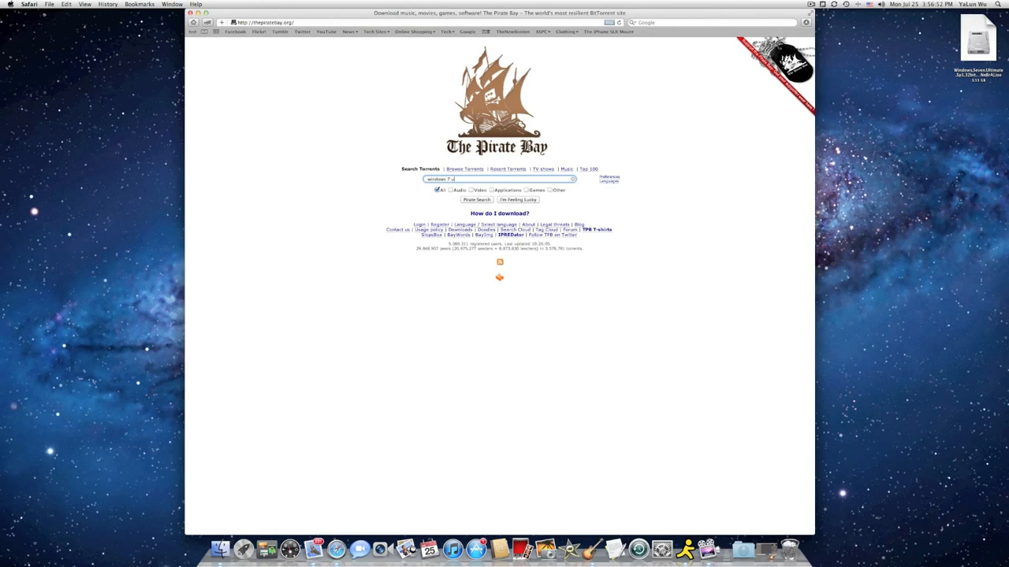
{"action": "type", "text": "ltimate"}
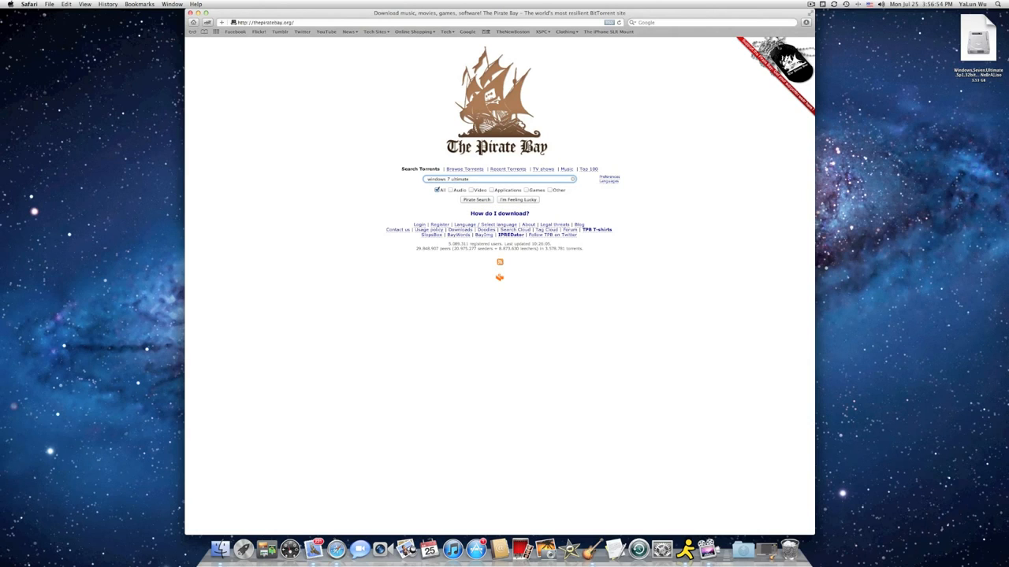
{"action": "left_click", "coordinate": [476, 198]}
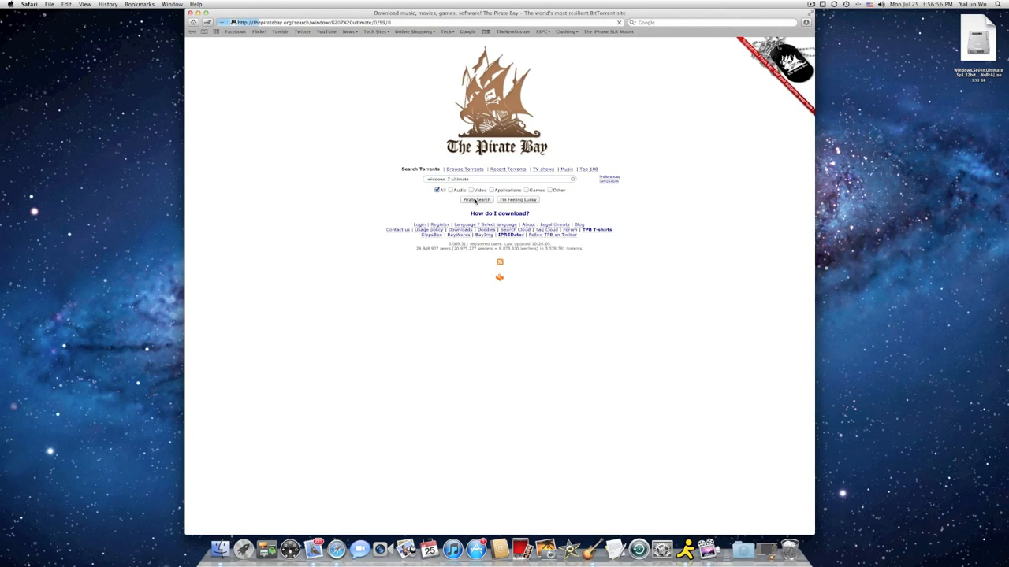
Step: Download the Windows 7 Ultimate SP1 torrent file and show it completed in Speed Download
{"action": "left_click", "coordinate": [476, 199]}
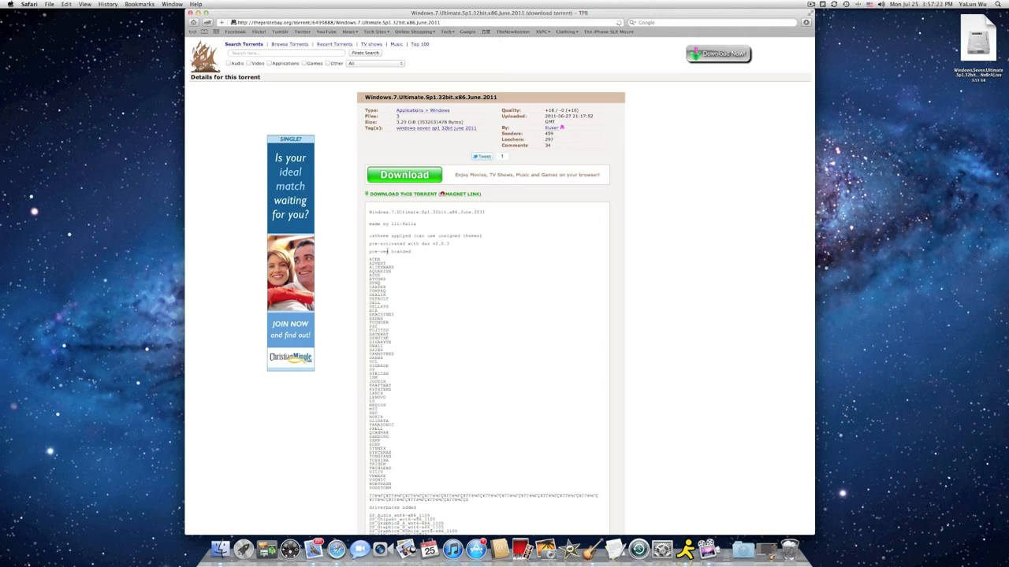
{"action": "double_click", "coordinate": [401, 243]}
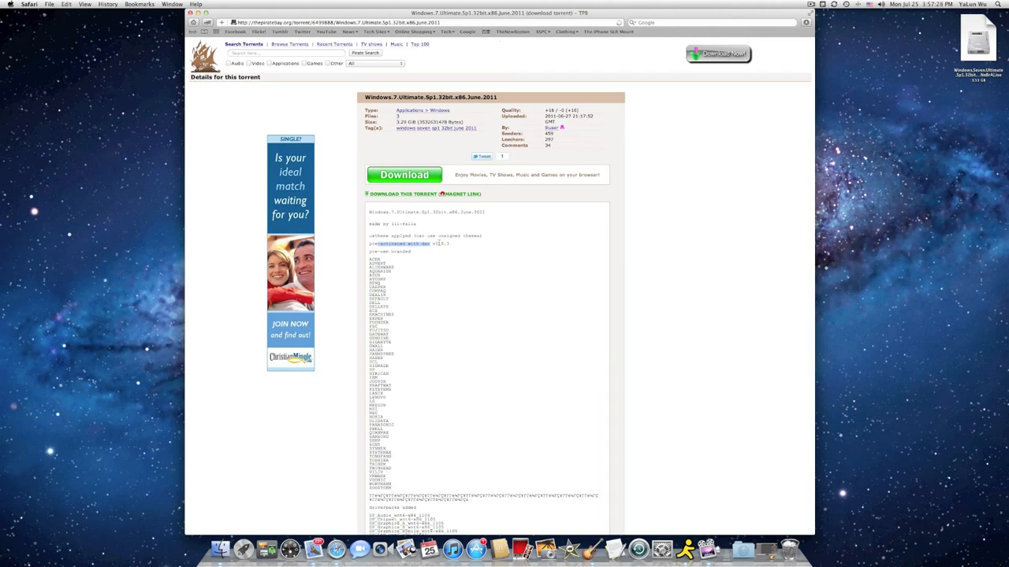
{"action": "mouse_move", "coordinate": [433, 110]}
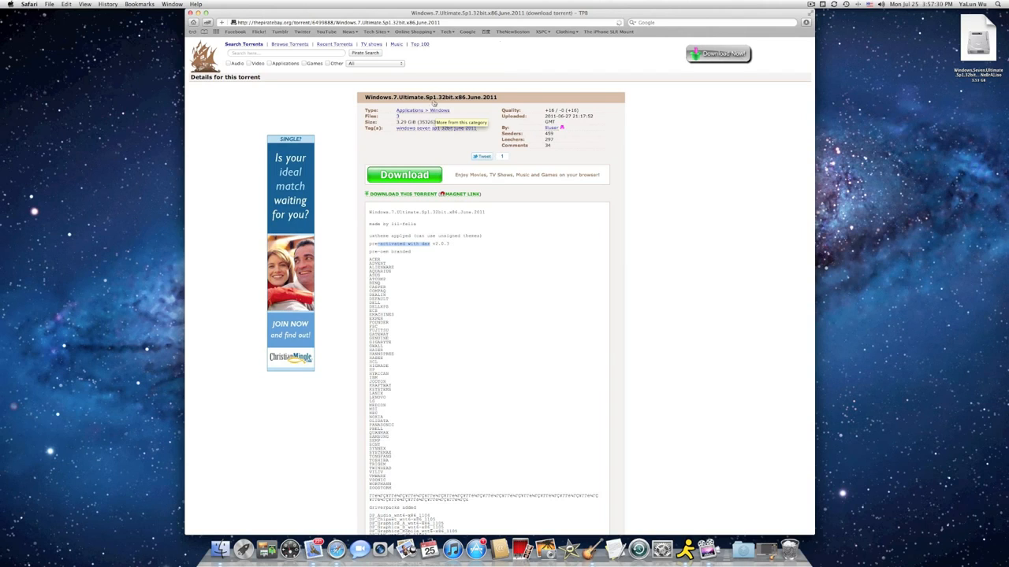
{"action": "left_click", "coordinate": [404, 173]}
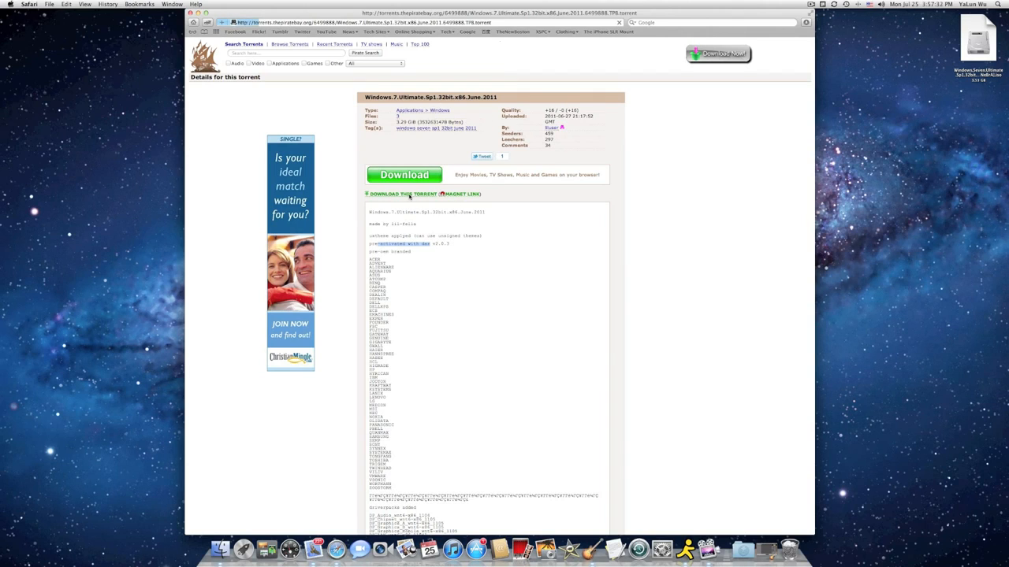
{"action": "left_click", "coordinate": [424, 194]}
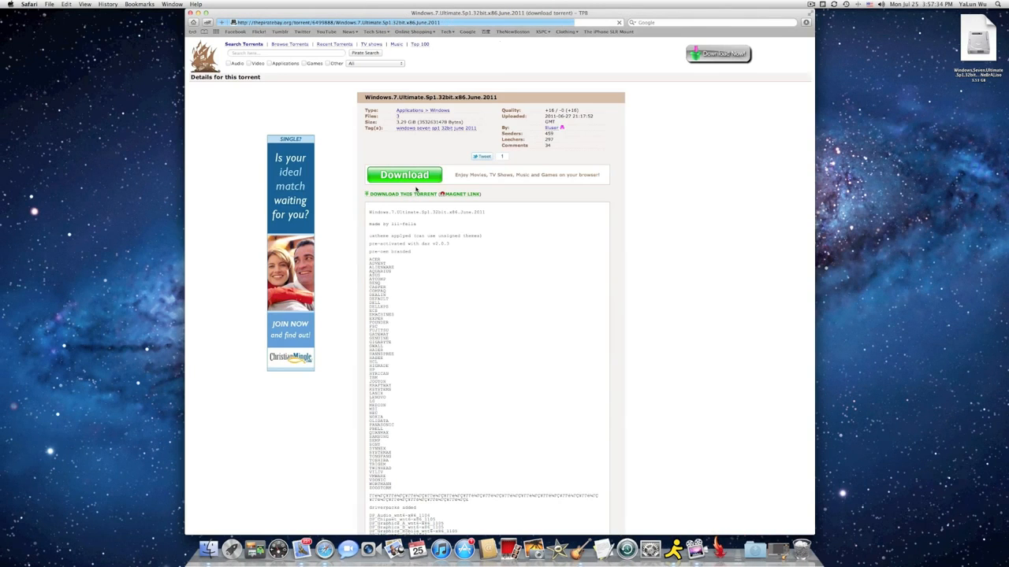
{"action": "left_click", "coordinate": [404, 173]}
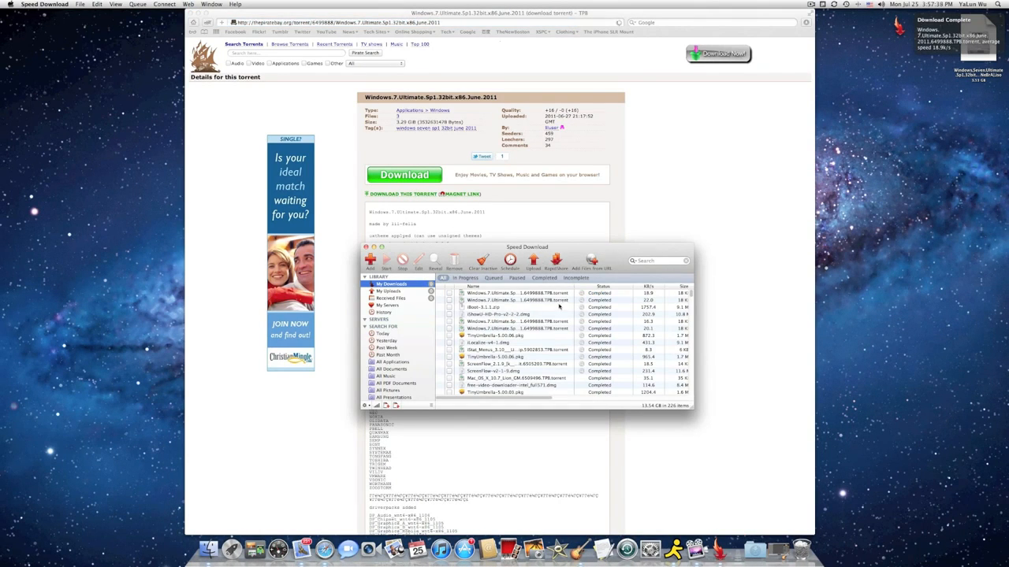
Step: Add the downloaded Windows 7 Ultimate torrent to uTorrent and start downloading its files
{"action": "left_click", "coordinate": [517, 293]}
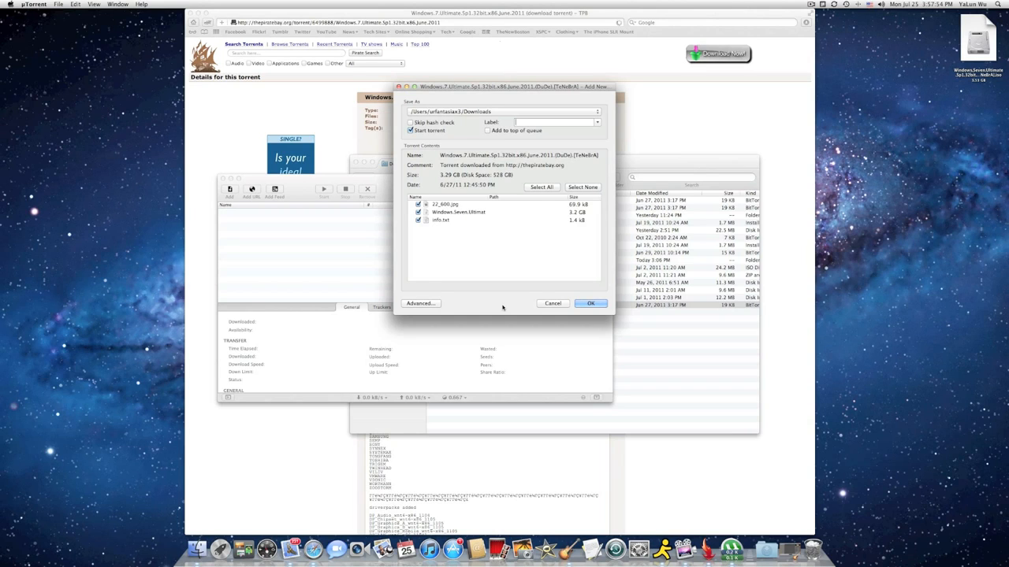
{"action": "left_click", "coordinate": [589, 302]}
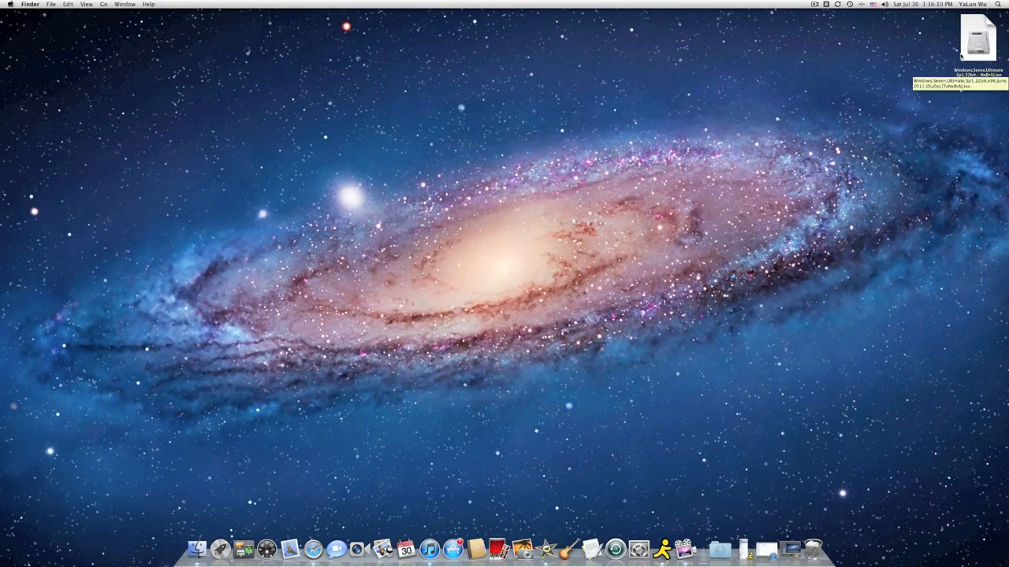
{"action": "left_click", "coordinate": [977, 39]}
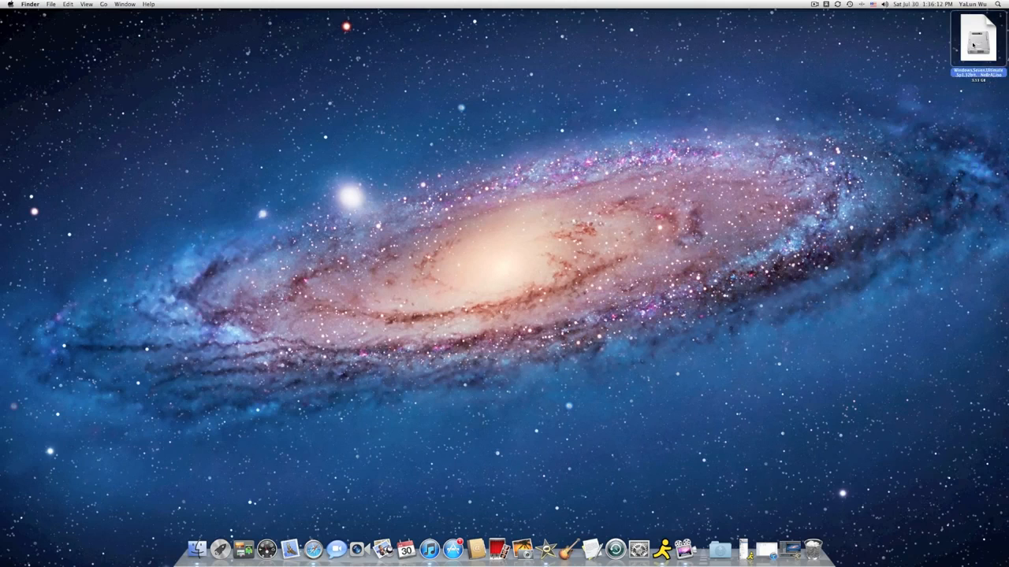
{"action": "double_click", "coordinate": [977, 39]}
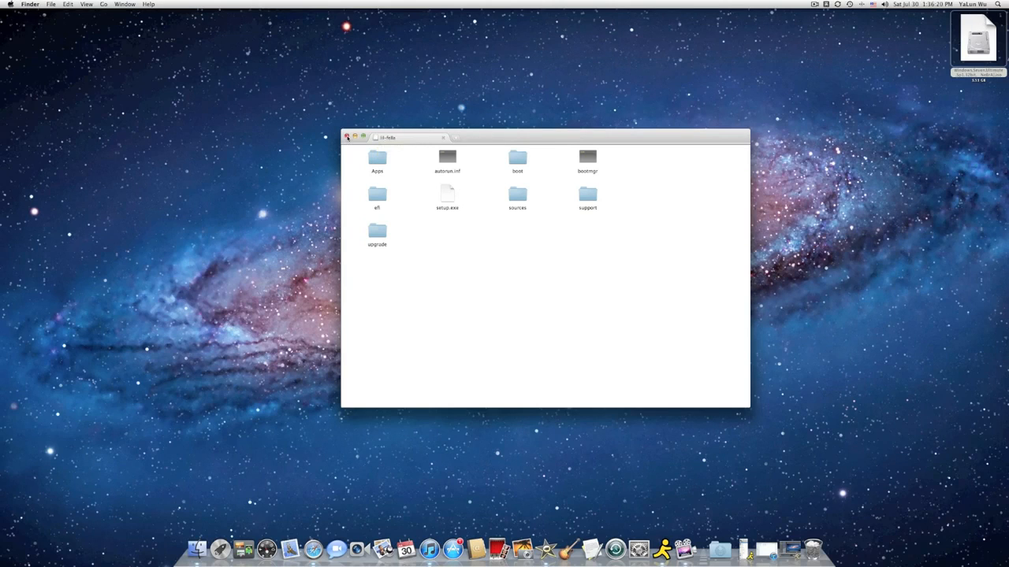
{"action": "left_click", "coordinate": [347, 135]}
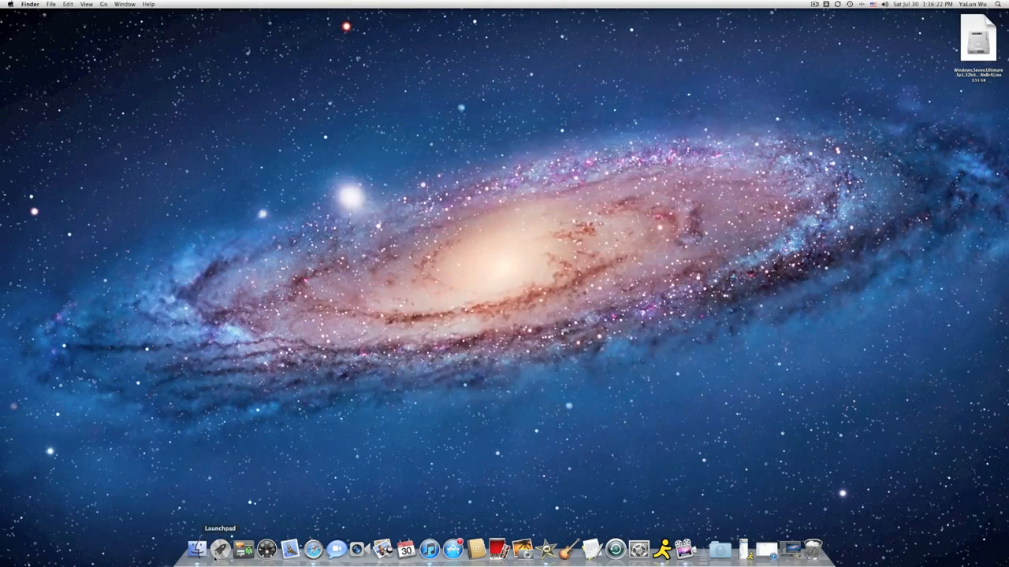
Step: Launch Disk Utility from Launchpad's Utilities, select the Windows 7 ISO and start a burn
{"action": "left_click", "coordinate": [196, 549]}
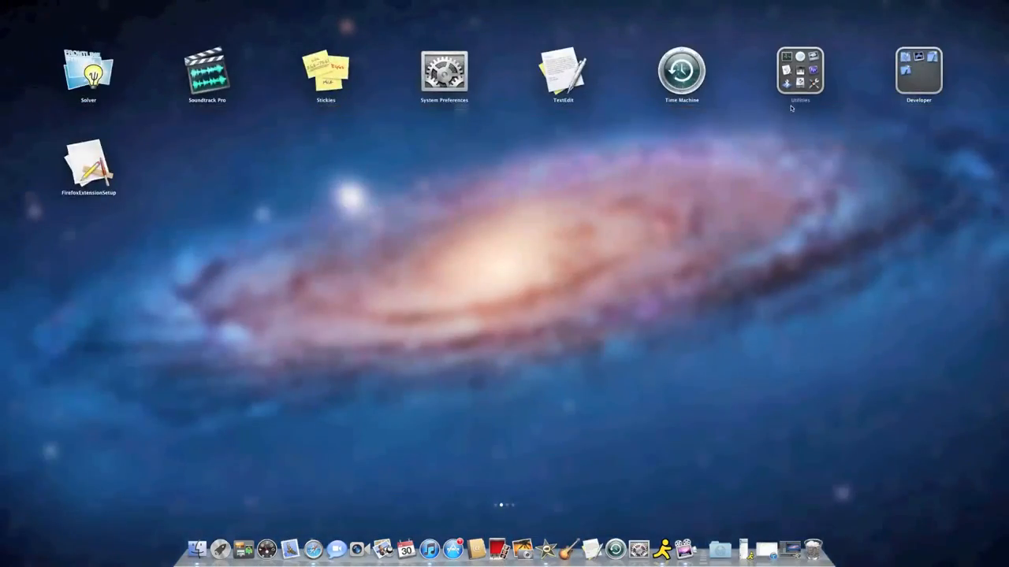
{"action": "left_click", "coordinate": [800, 71]}
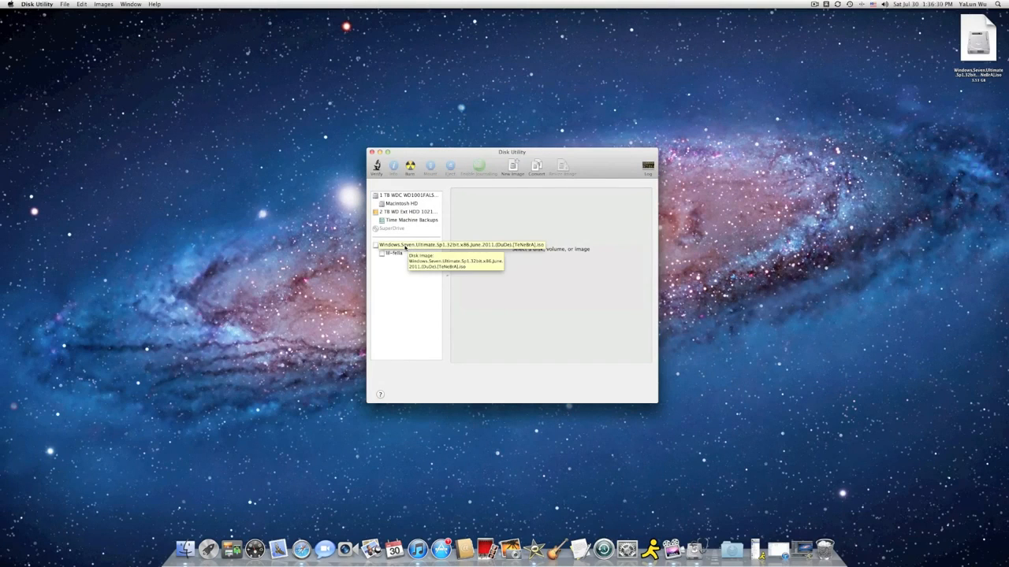
{"action": "left_click", "coordinate": [394, 252]}
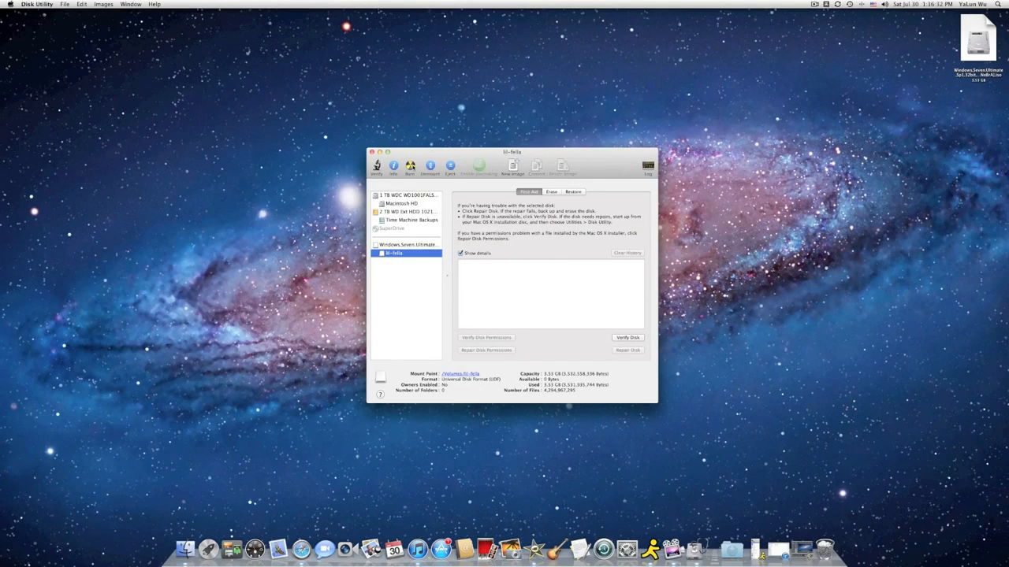
{"action": "left_click", "coordinate": [477, 165]}
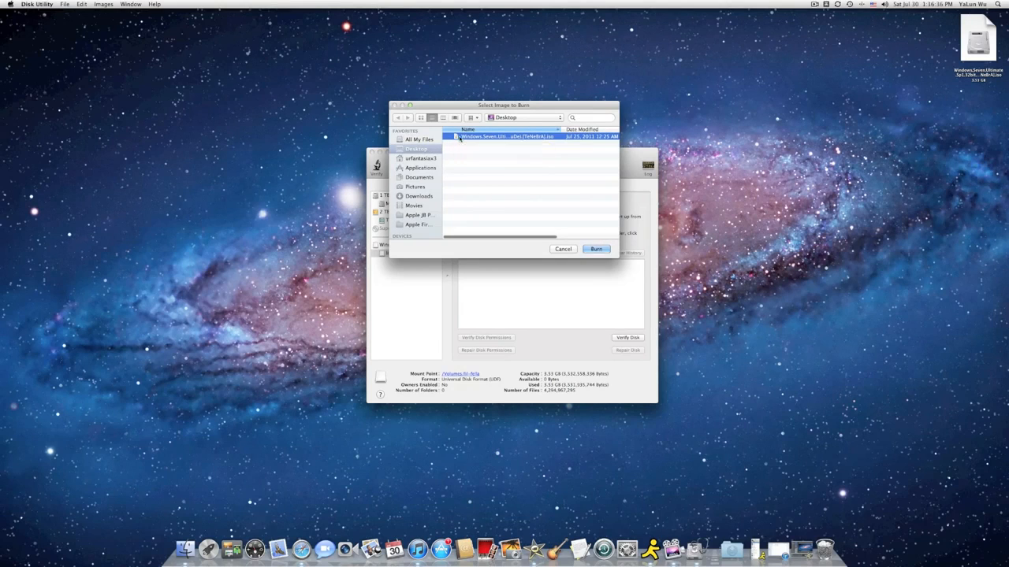
Step: Burn the Windows 7 image to the blank disc with Verify burned data kept on
{"action": "left_click", "coordinate": [596, 249]}
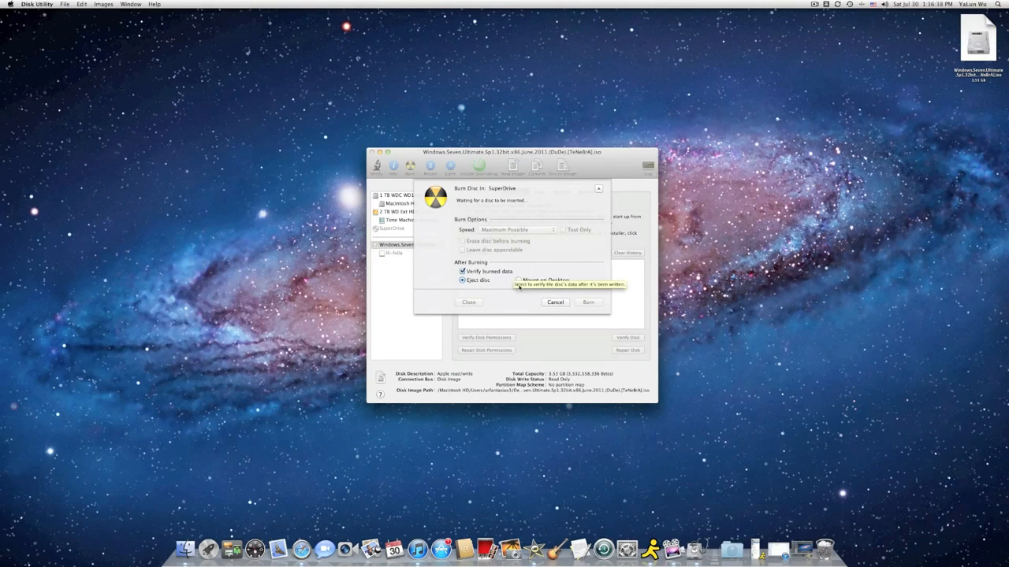
{"action": "mouse_move", "coordinate": [462, 280]}
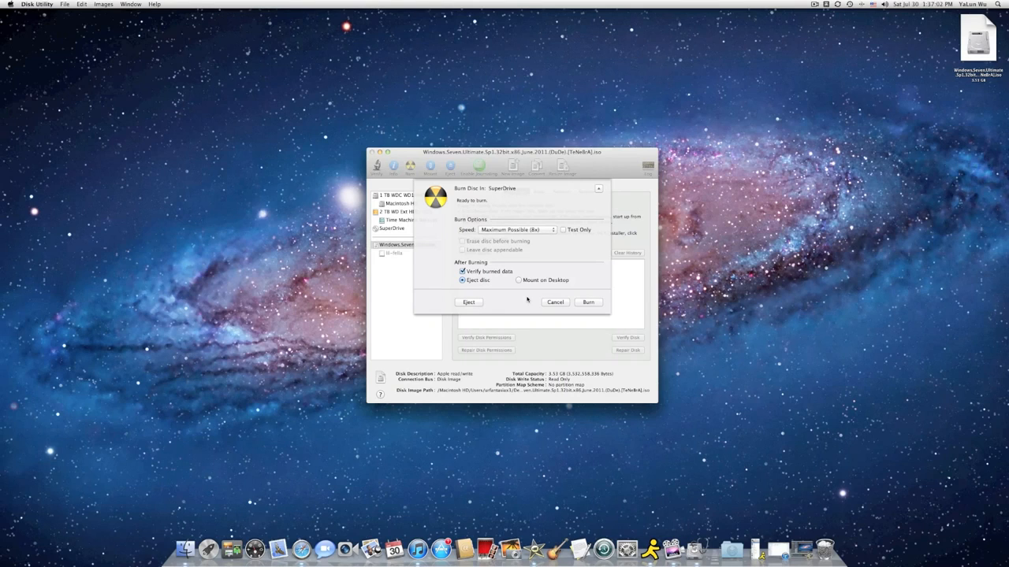
{"action": "left_click", "coordinate": [588, 303]}
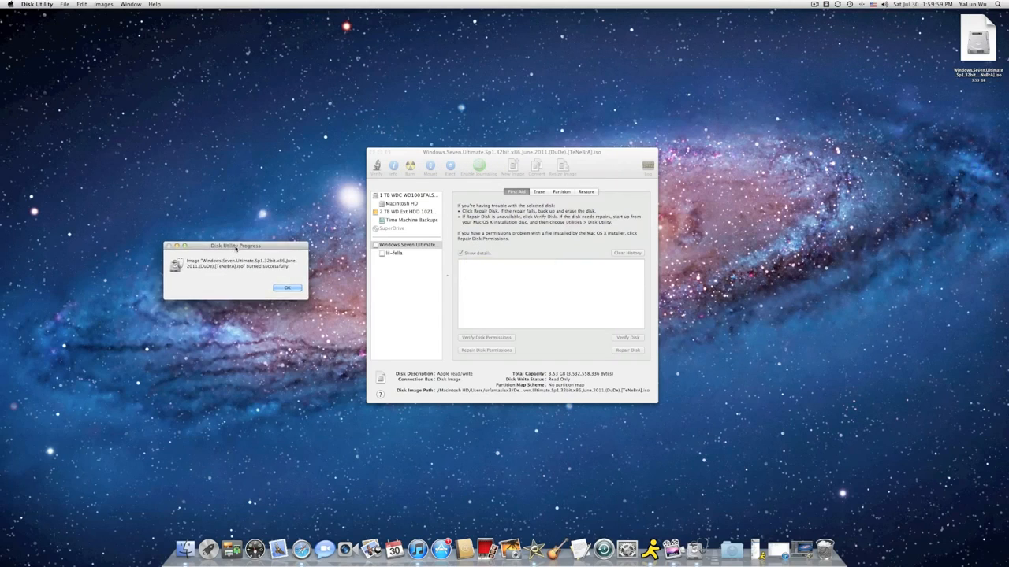
{"action": "mouse_move", "coordinate": [221, 273]}
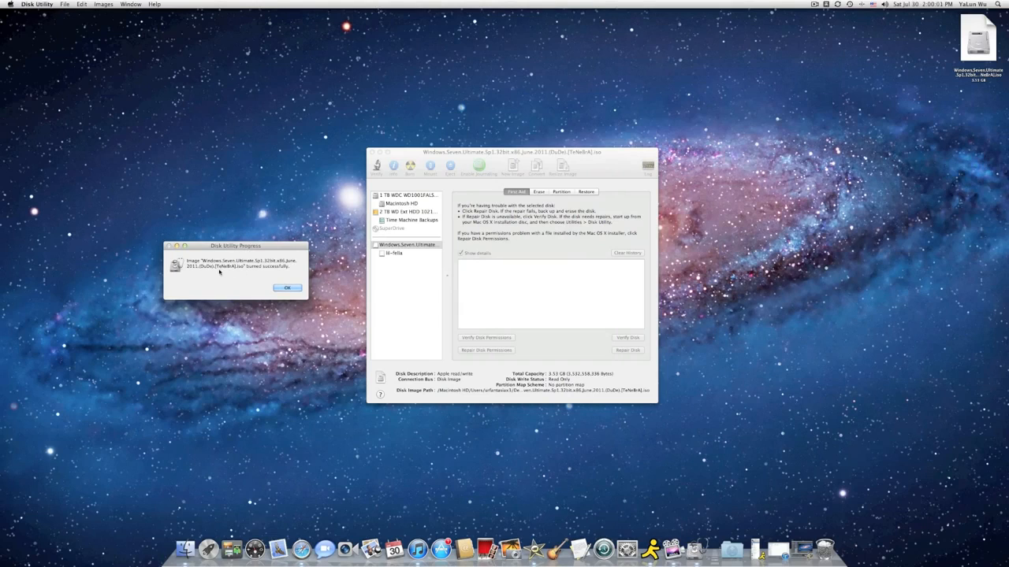
{"action": "mouse_move", "coordinate": [242, 272]}
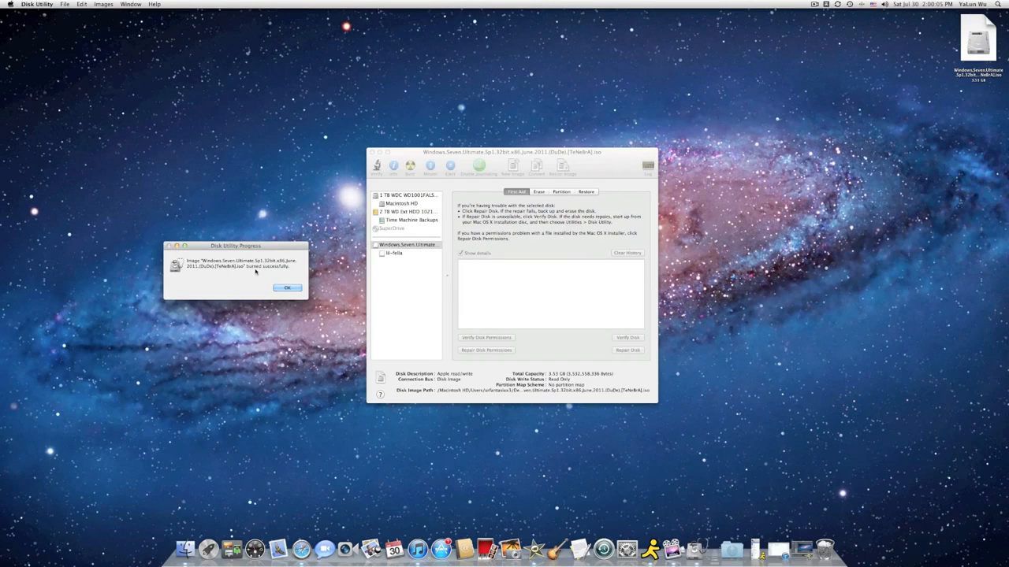
Step: Dismiss the burn success message and close the Disk Utility window
{"action": "left_click", "coordinate": [287, 287]}
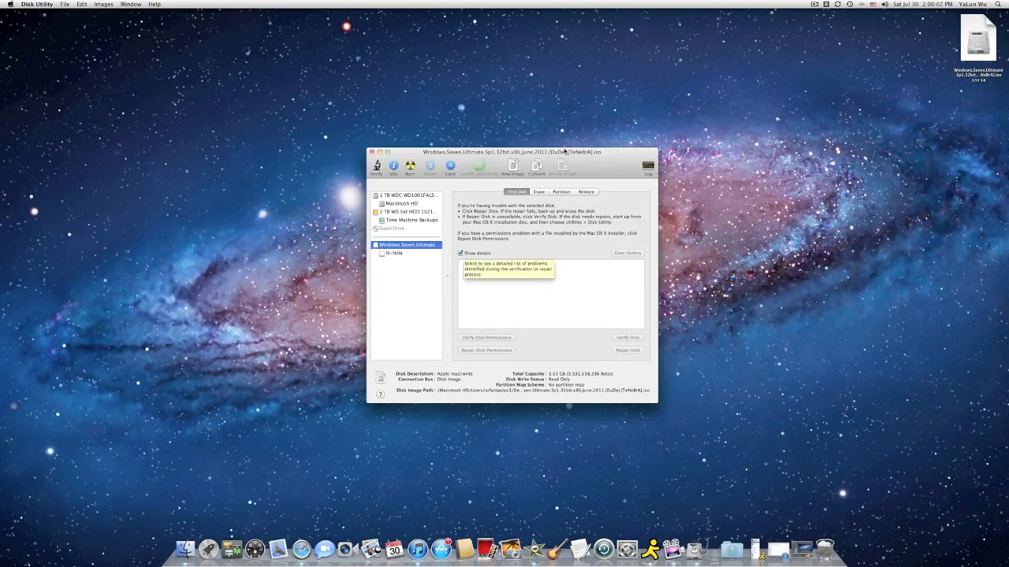
{"action": "left_click", "coordinate": [374, 152]}
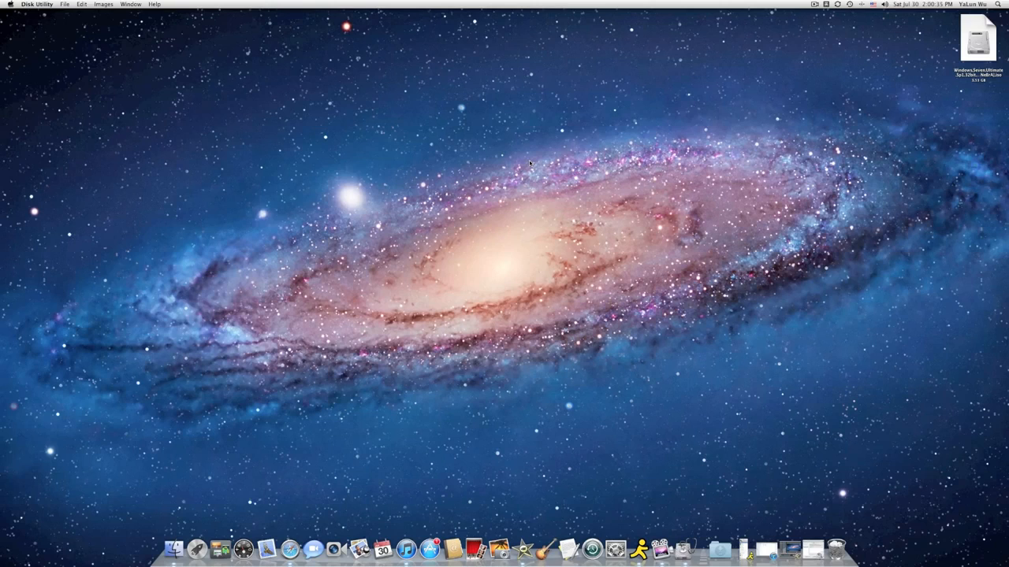
{"action": "mouse_move", "coordinate": [526, 194]}
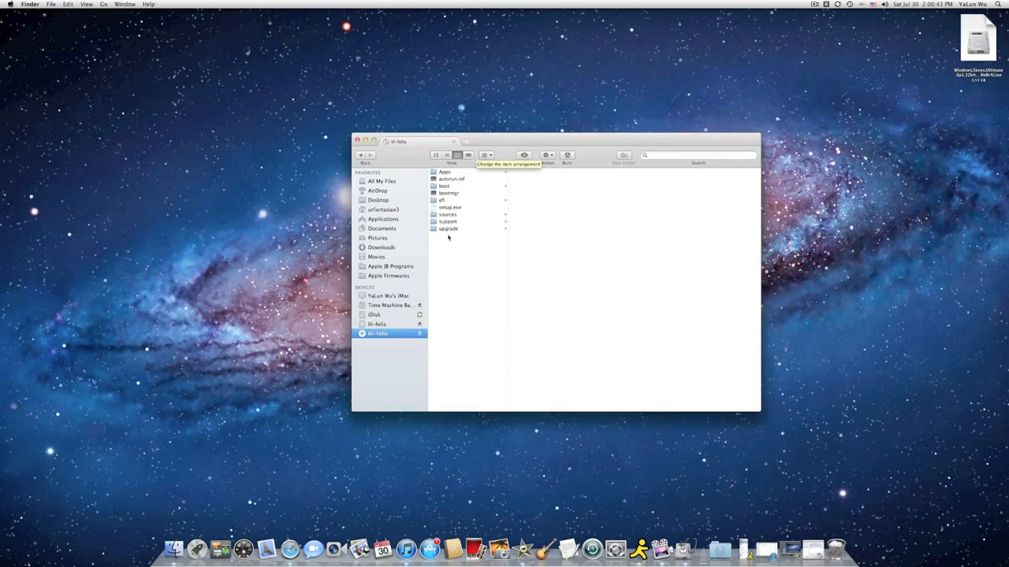
Step: Preview bootmgr and setup.exe on the burned Windows disc, then show Launchpad's Utilities group
{"action": "key", "text": "cmd+a"}
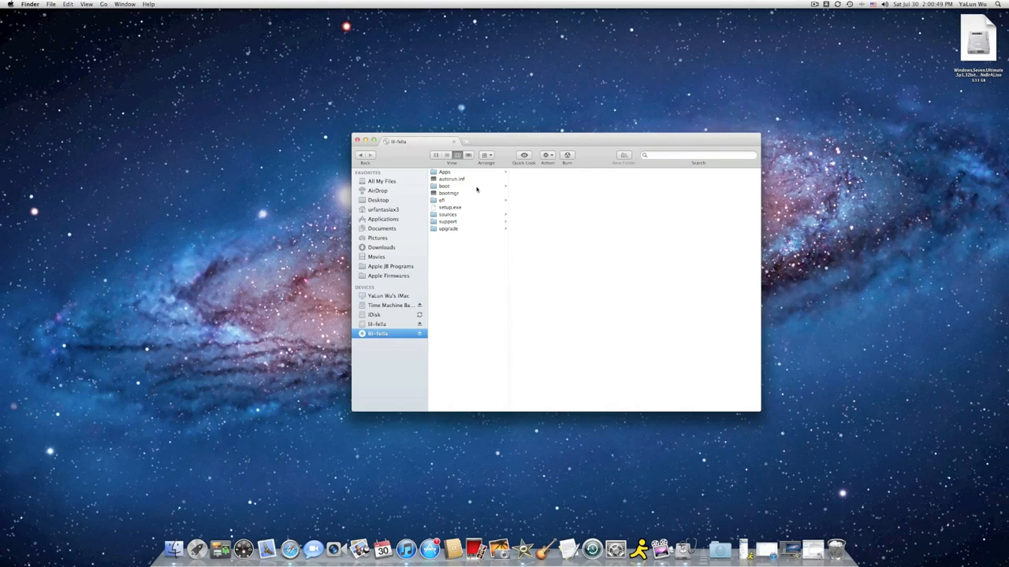
{"action": "left_click", "coordinate": [448, 193]}
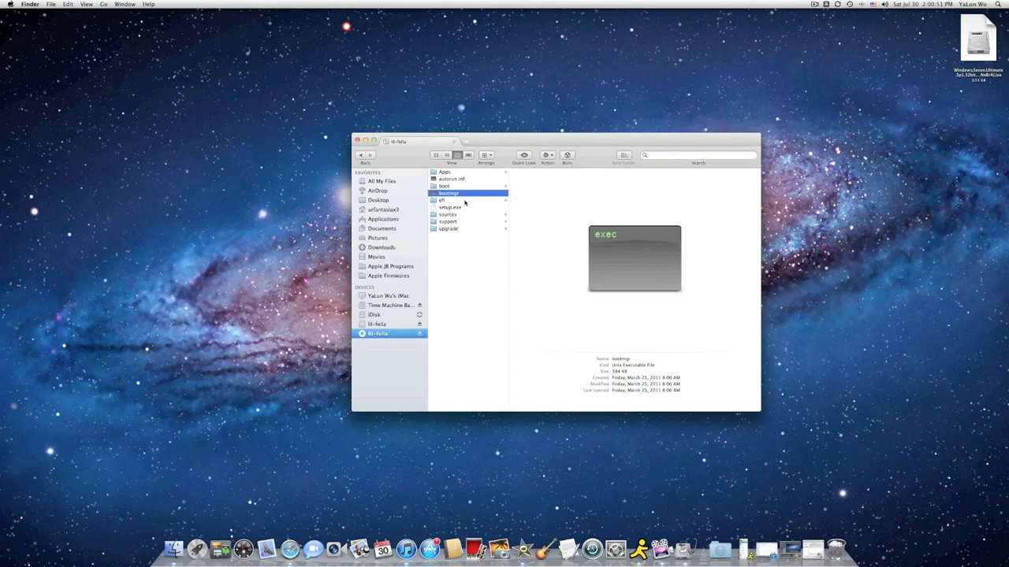
{"action": "left_click", "coordinate": [451, 208]}
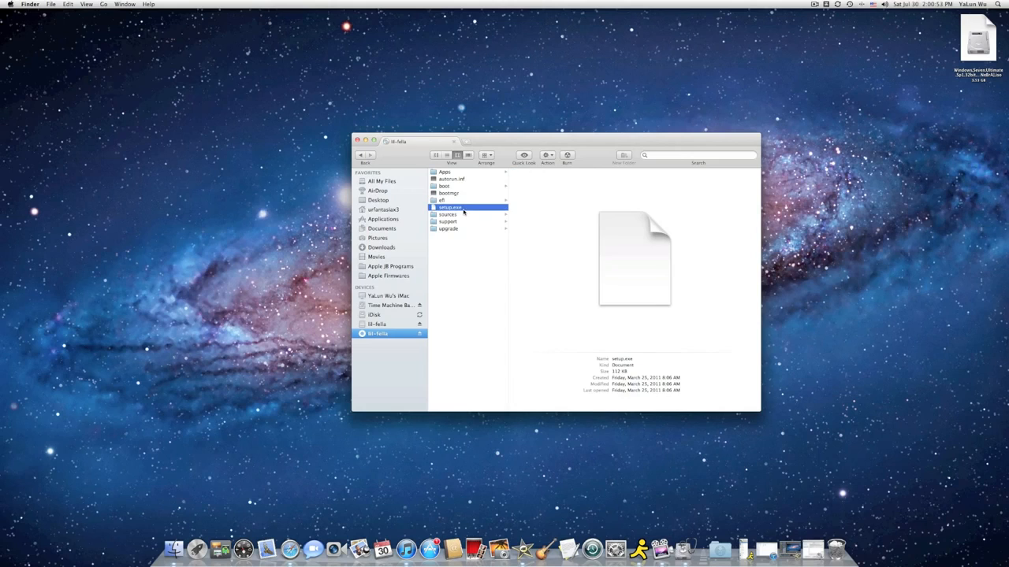
{"action": "mouse_move", "coordinate": [362, 155]}
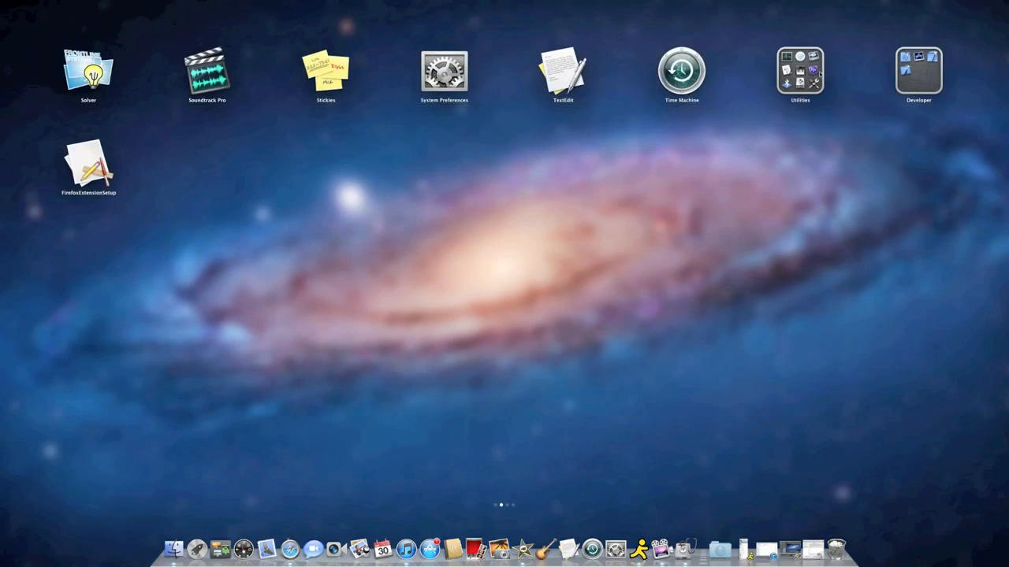
{"action": "left_click", "coordinate": [799, 70]}
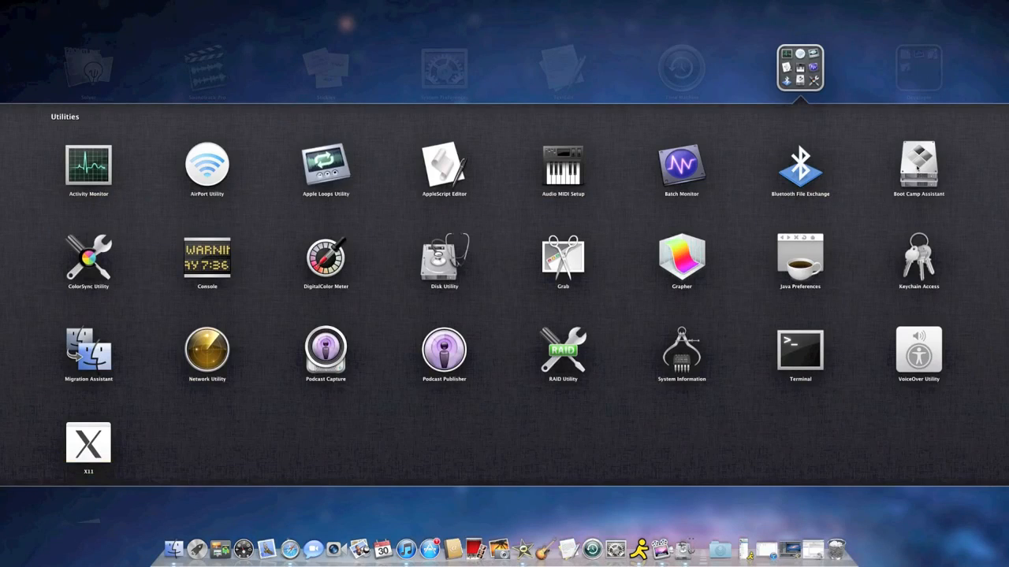
Step: Launch Boot Camp Assistant and start downloading the Windows support software for this Mac
{"action": "left_click", "coordinate": [917, 165]}
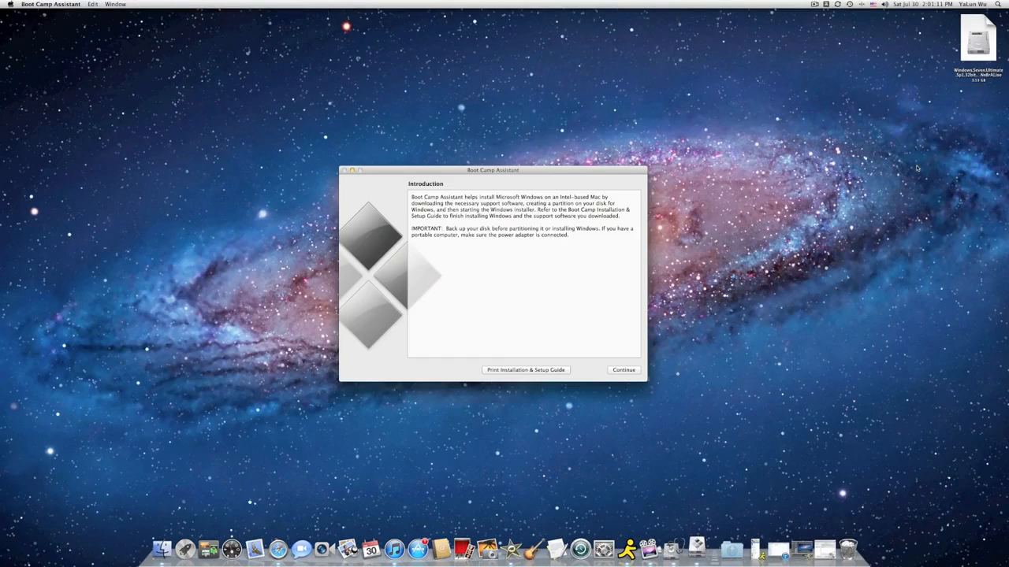
{"action": "left_click", "coordinate": [624, 368]}
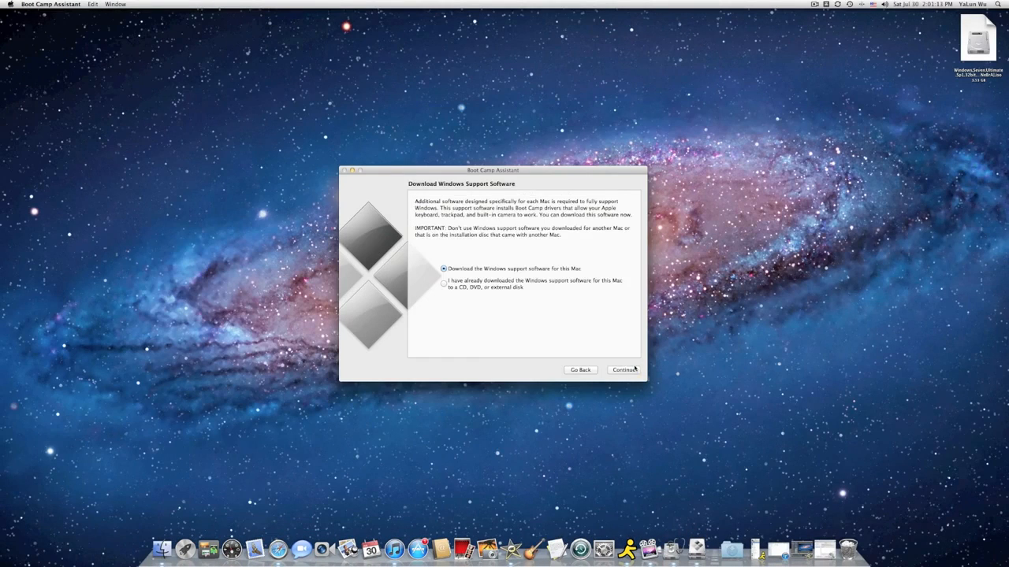
{"action": "mouse_move", "coordinate": [486, 265]}
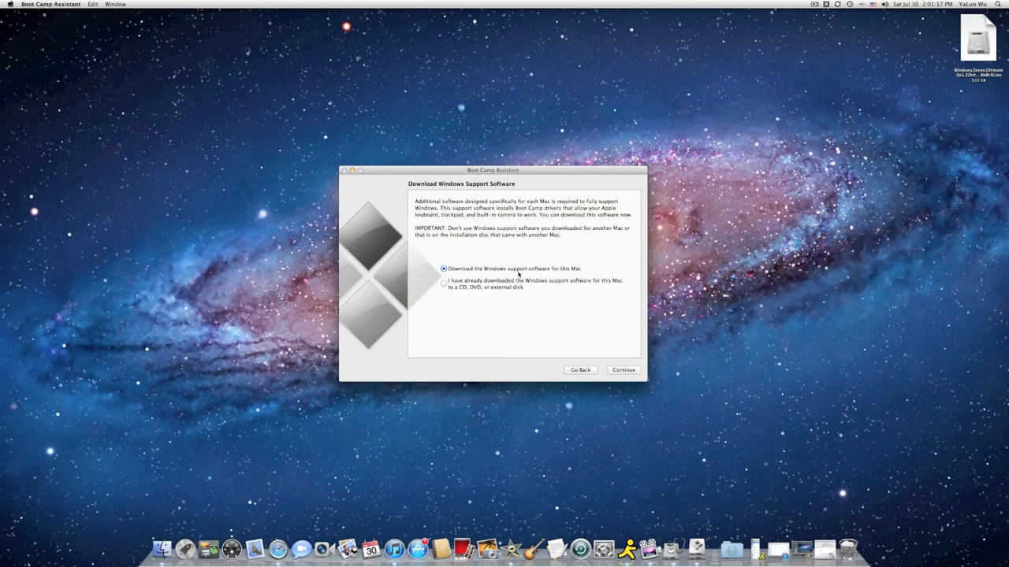
{"action": "mouse_move", "coordinate": [539, 329]}
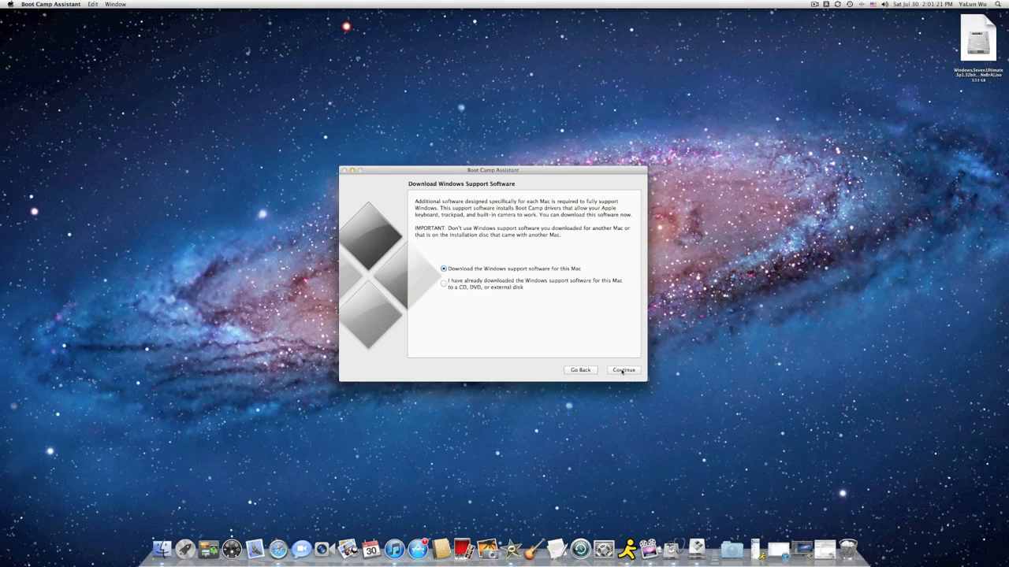
{"action": "mouse_move", "coordinate": [523, 274]}
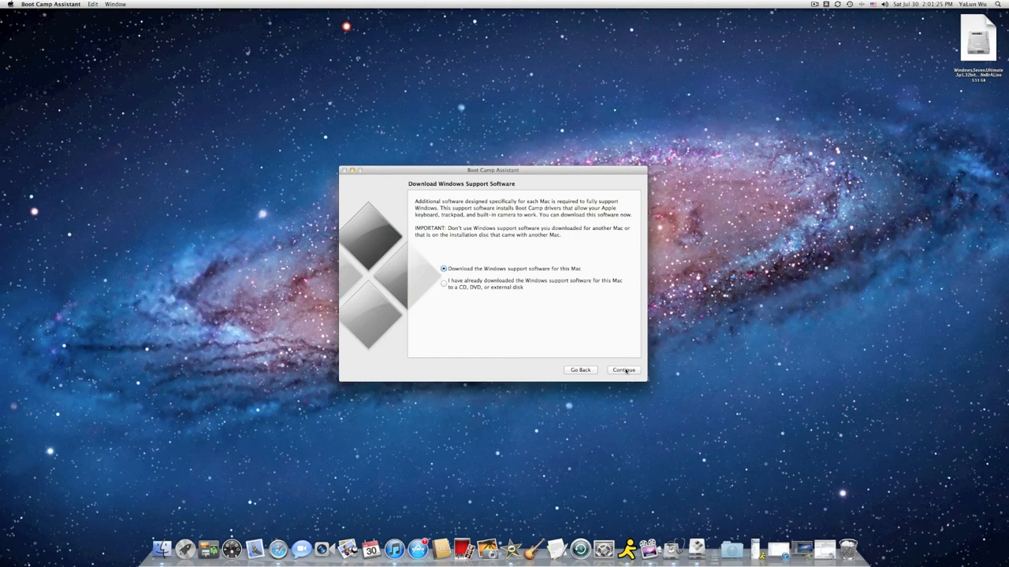
{"action": "left_click", "coordinate": [622, 369]}
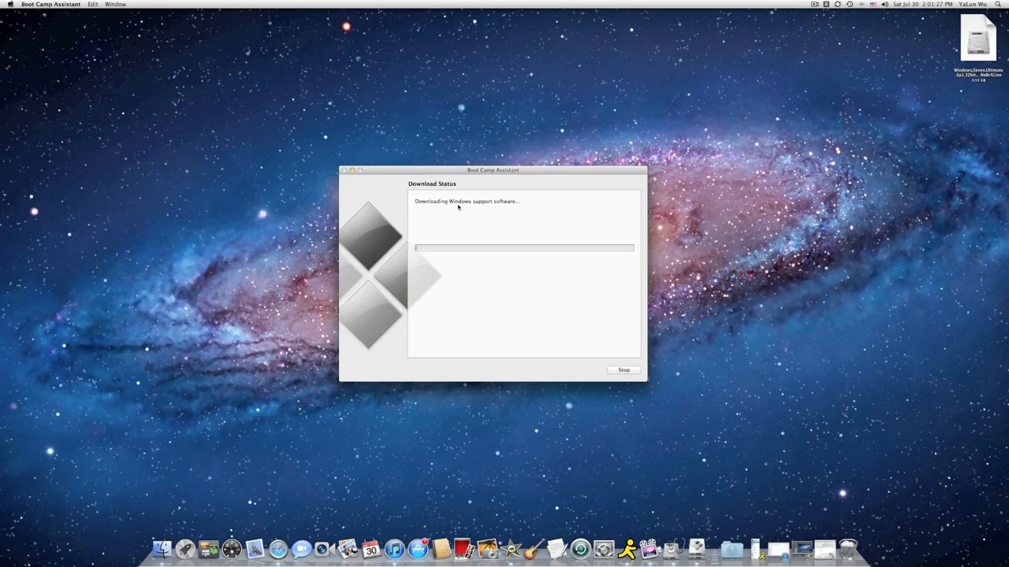
Step: Wait for the support software download to reach the save step with a blank-DVD prompt
{"action": "left_click", "coordinate": [813, 4]}
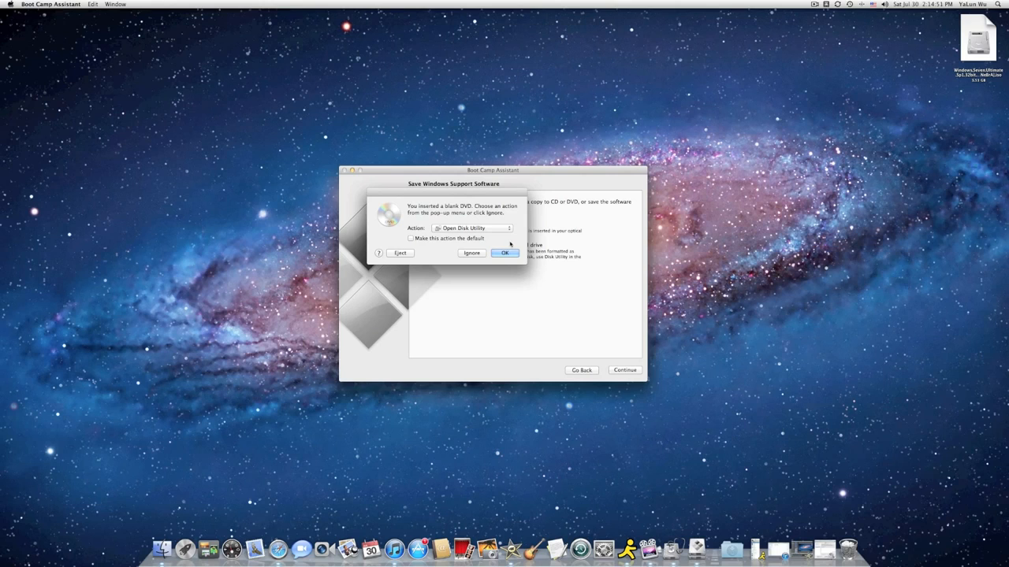
Step: Set the inserted blank DVD's action to Open Finder and confirm it
{"action": "left_click", "coordinate": [471, 227]}
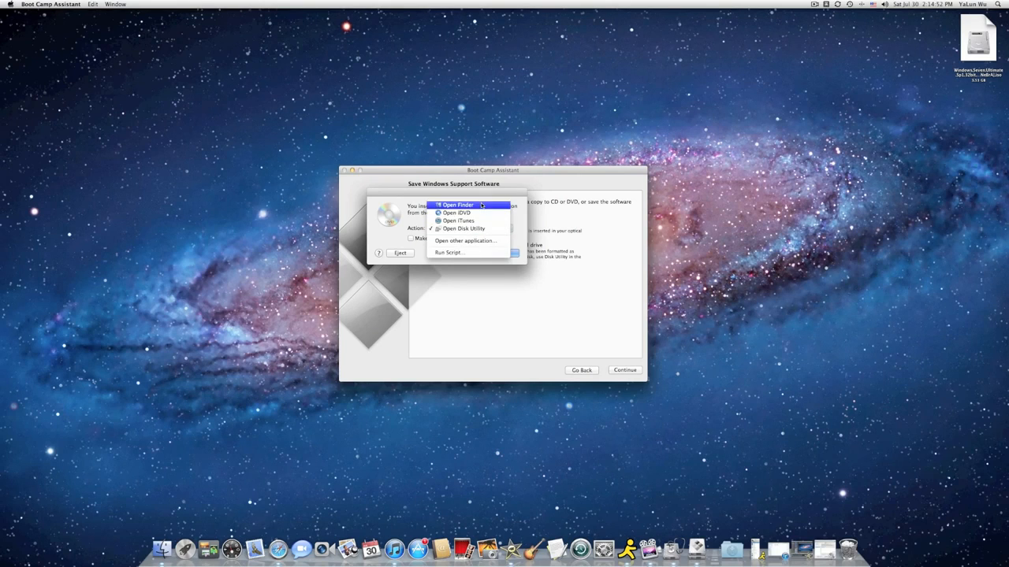
{"action": "left_click", "coordinate": [457, 205]}
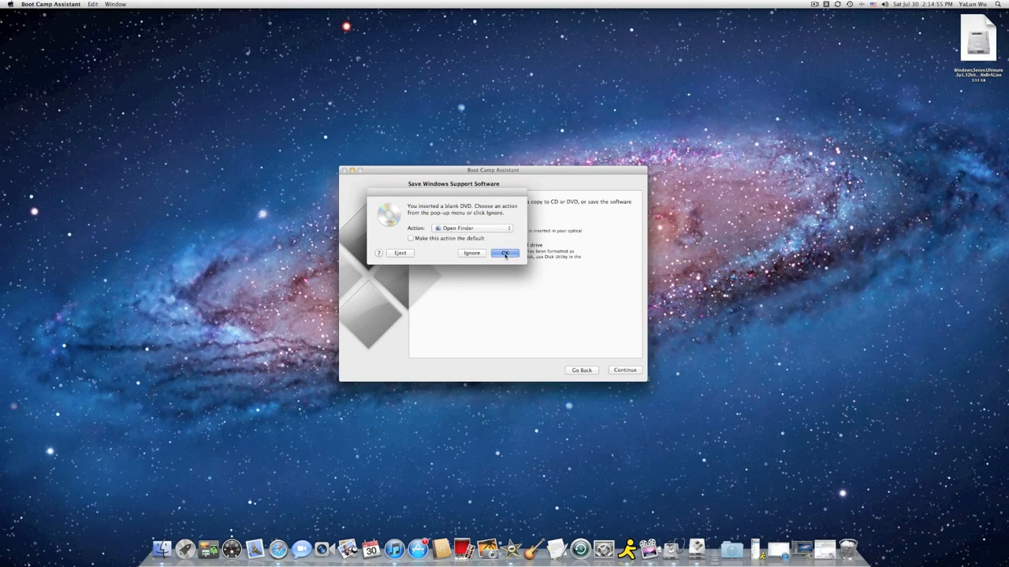
{"action": "left_click", "coordinate": [504, 252]}
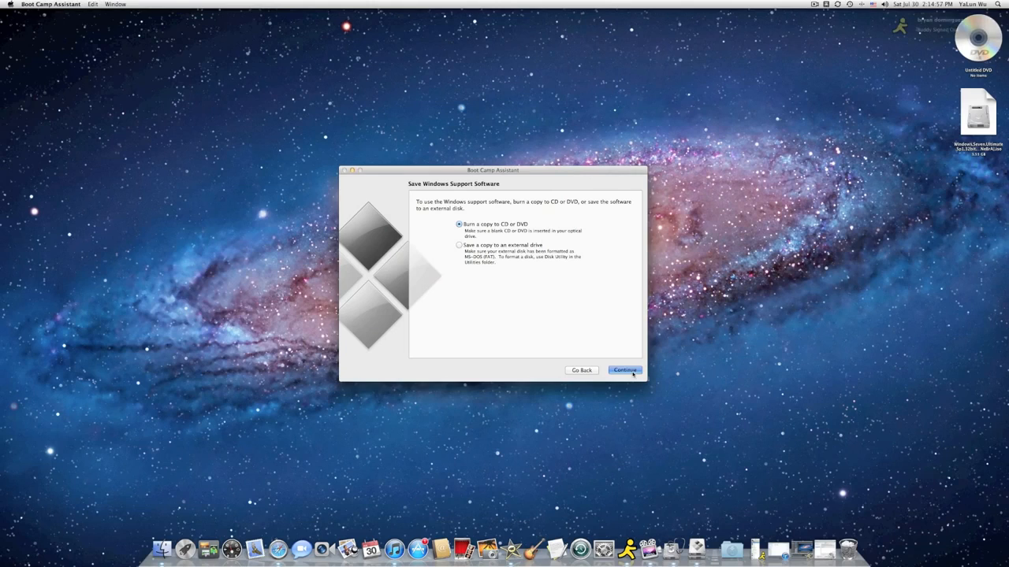
Step: Choose Burn a copy to CD or DVD and start burning the support software disc
{"action": "left_click", "coordinate": [624, 370]}
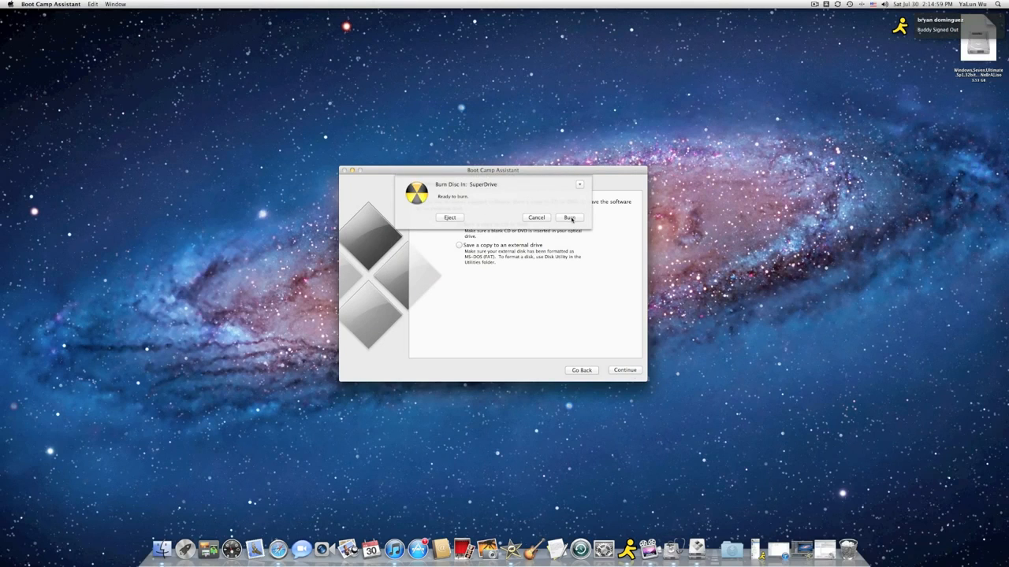
{"action": "left_click", "coordinate": [571, 218]}
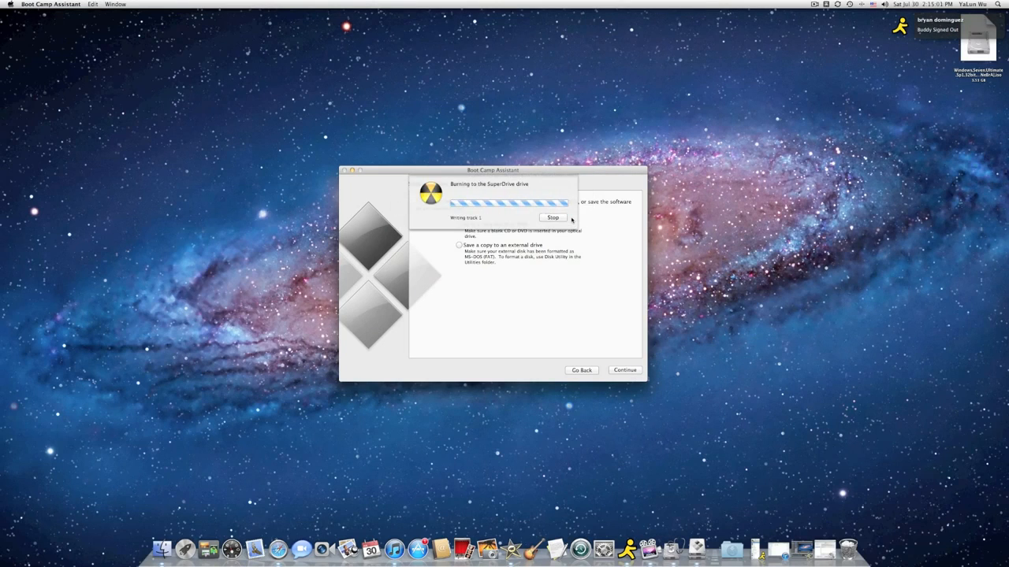
{"action": "left_click", "coordinate": [813, 4]}
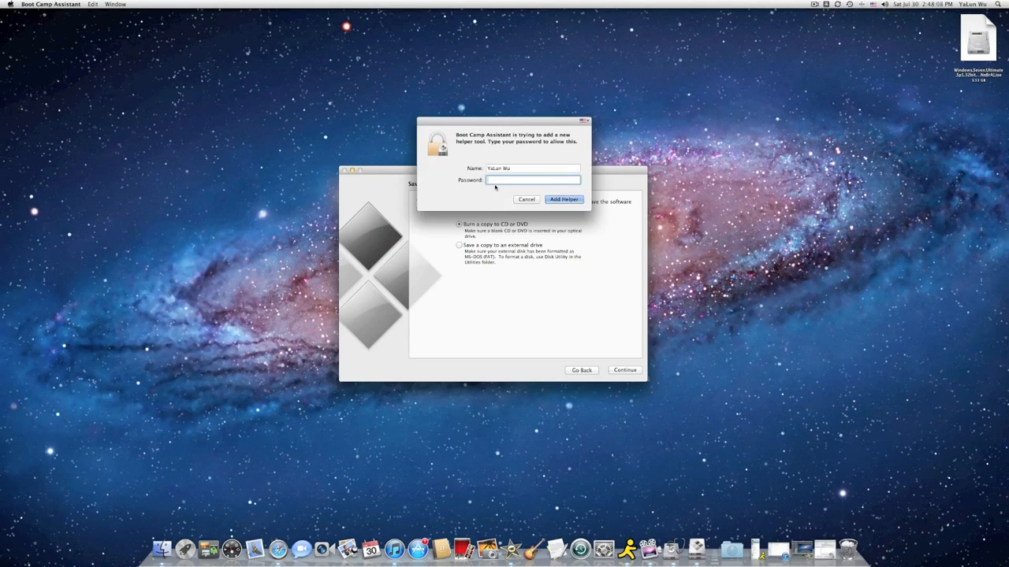
{"action": "mouse_move", "coordinate": [465, 150]}
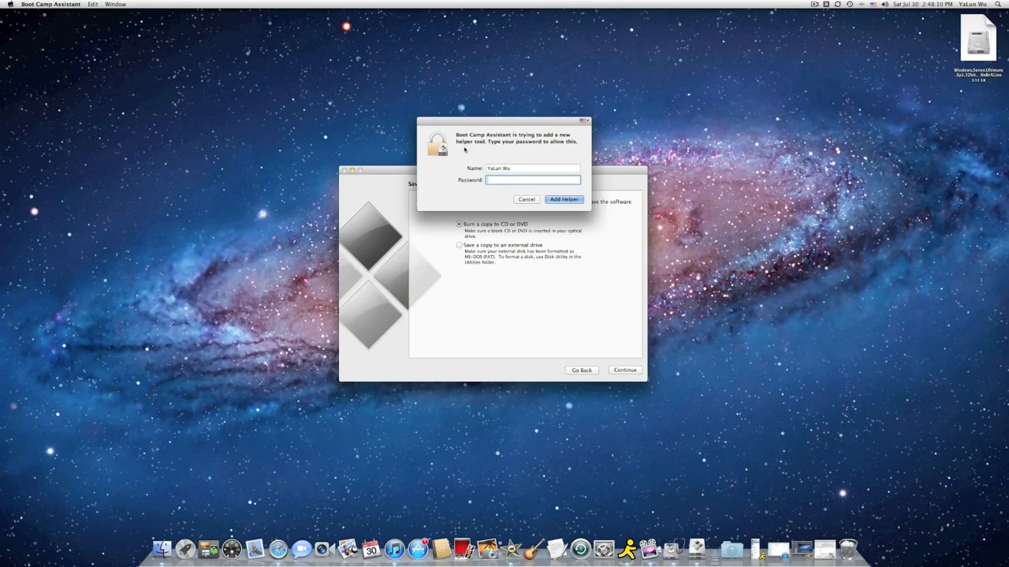
{"action": "mouse_move", "coordinate": [533, 162]}
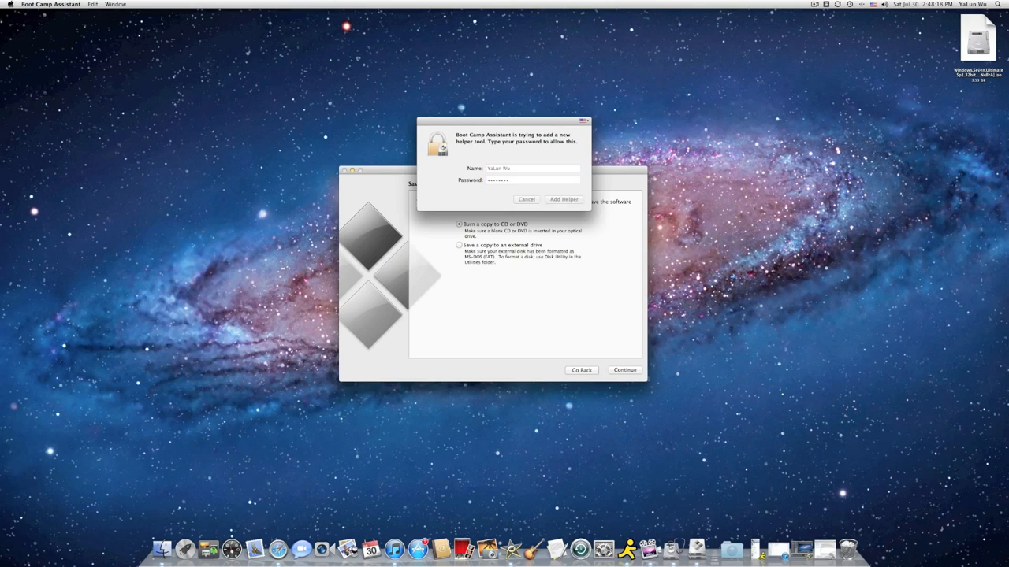
Step: Authorize the Boot Camp helper tool with the administrator password
{"action": "left_click", "coordinate": [564, 199]}
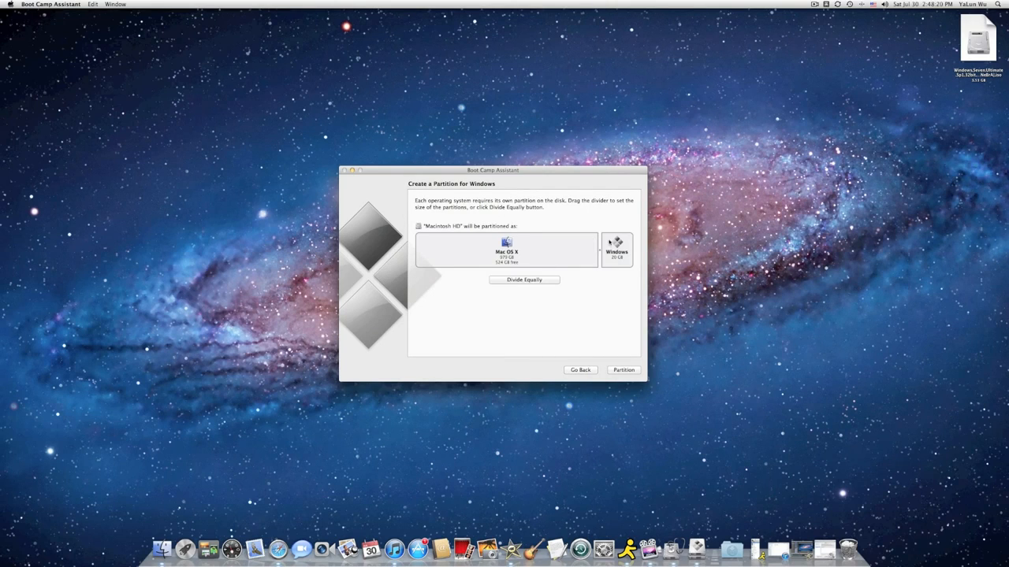
{"action": "left_click_drag", "start_coordinate": [599, 249], "coordinate": [597, 249]}
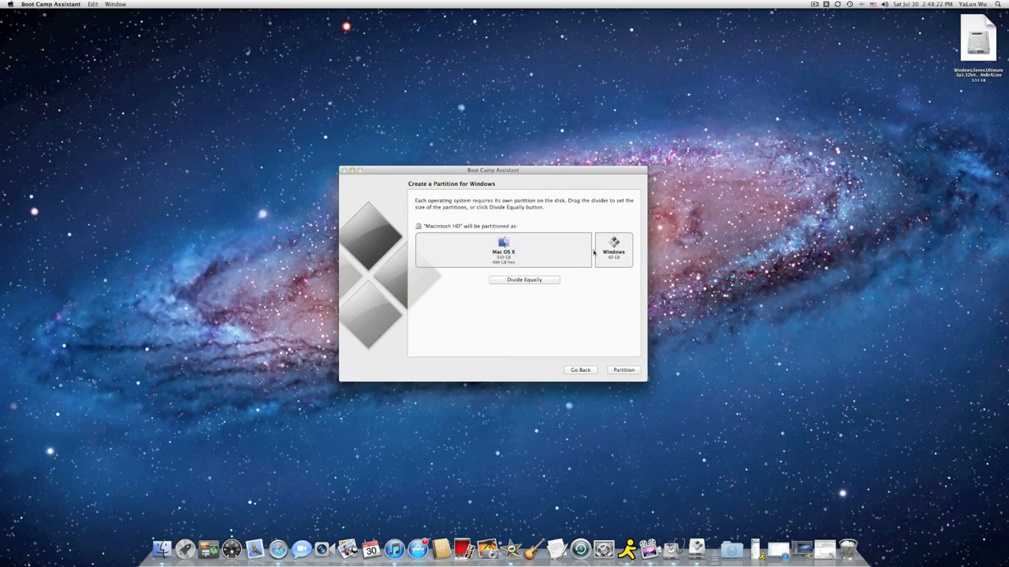
{"action": "left_click_drag", "start_coordinate": [596, 250], "coordinate": [575, 251]}
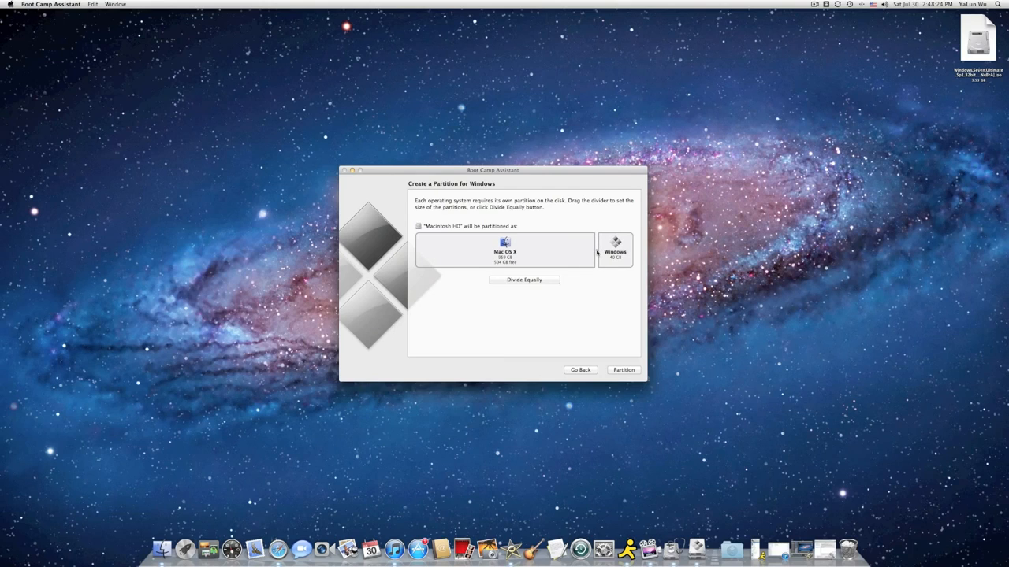
{"action": "left_click_drag", "start_coordinate": [597, 250], "coordinate": [615, 251]}
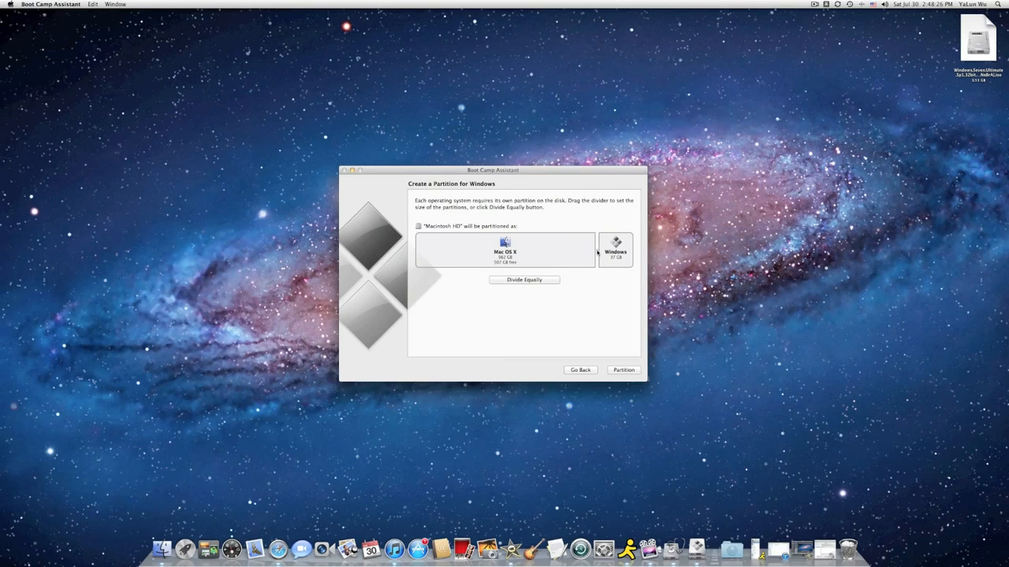
{"action": "left_click_drag", "start_coordinate": [597, 251], "coordinate": [589, 251]}
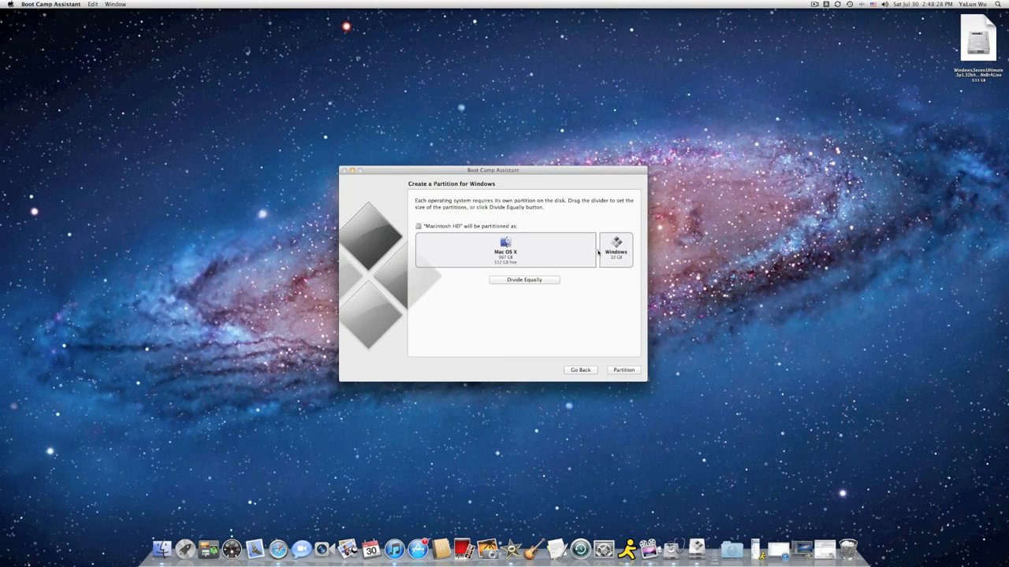
{"action": "mouse_move", "coordinate": [567, 344]}
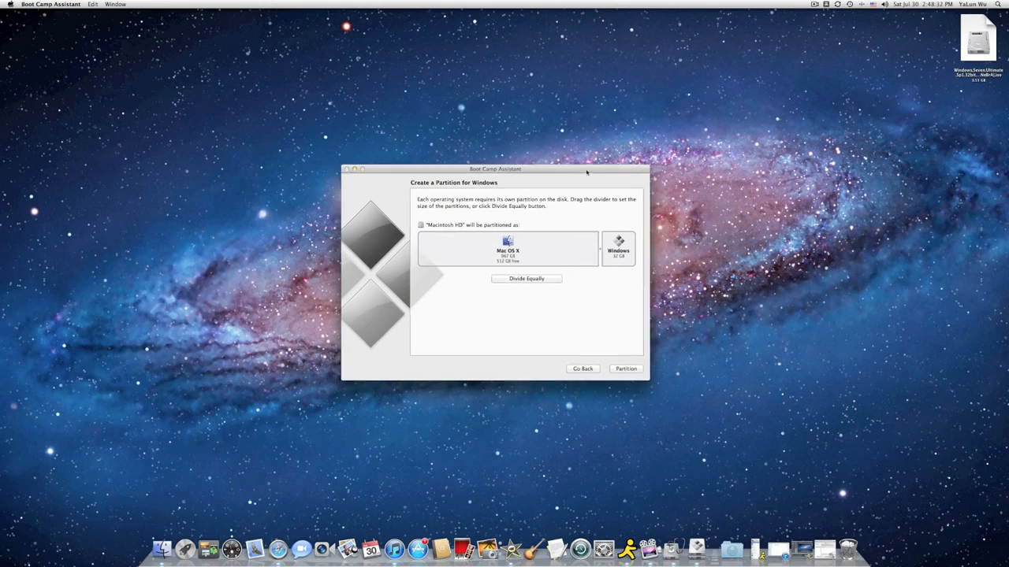
{"action": "left_click_drag", "start_coordinate": [495, 169], "coordinate": [514, 161]}
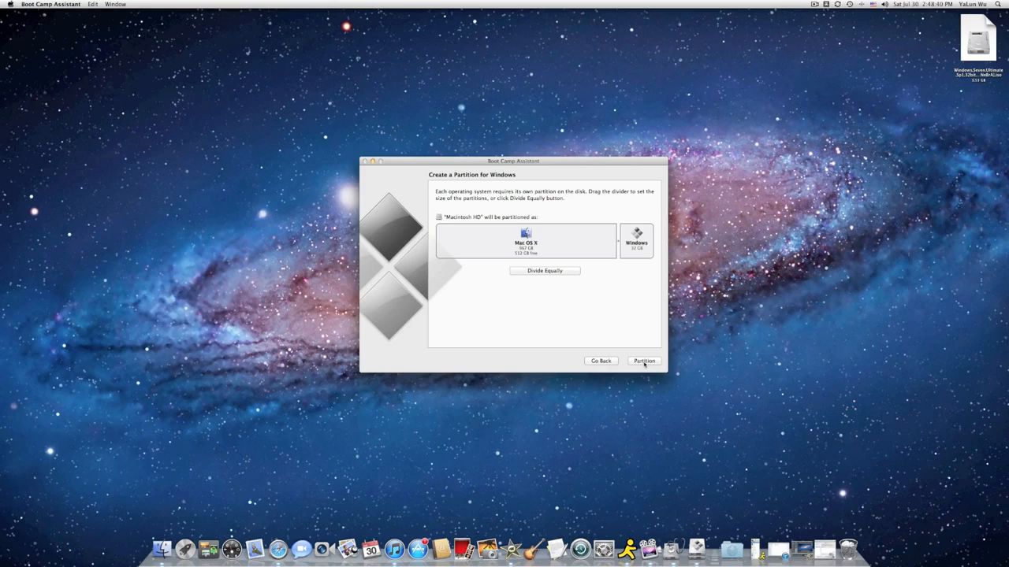
Step: Start partitioning the disk for Windows
{"action": "left_click", "coordinate": [643, 361]}
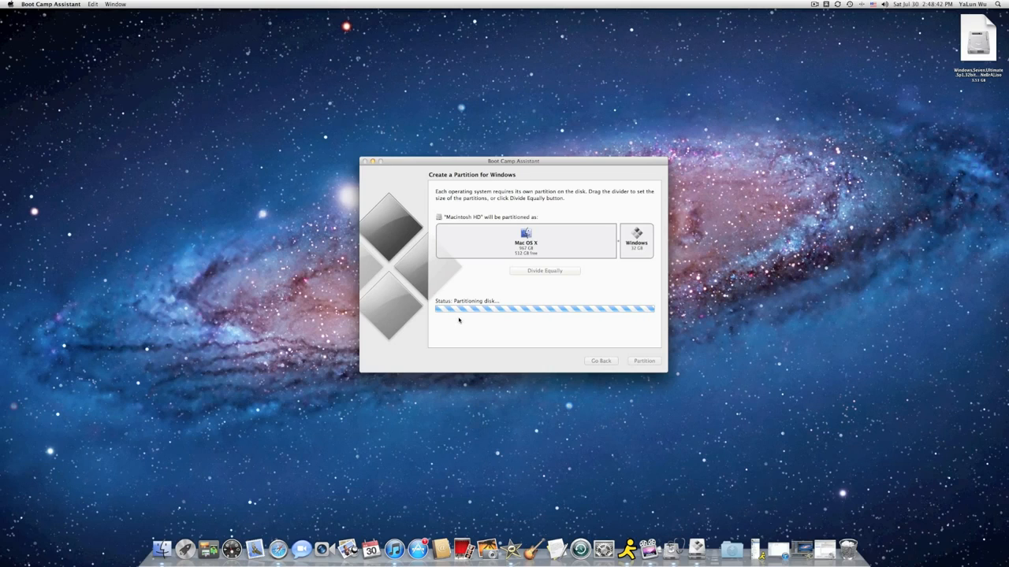
{"action": "mouse_move", "coordinate": [528, 197]}
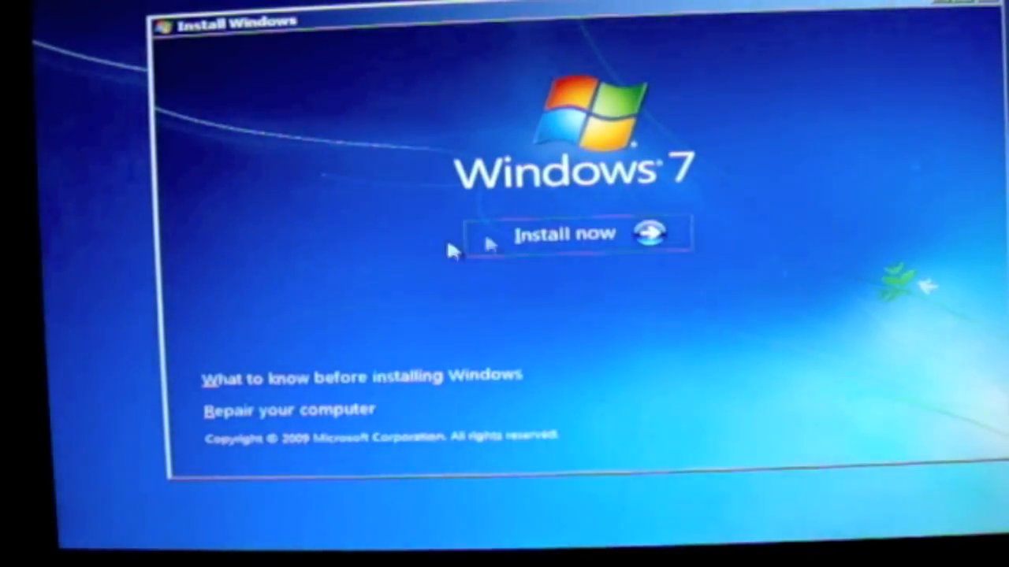
Step: Begin Windows 7 installation and accept the license terms to reach the install-location list
{"action": "left_click", "coordinate": [566, 233]}
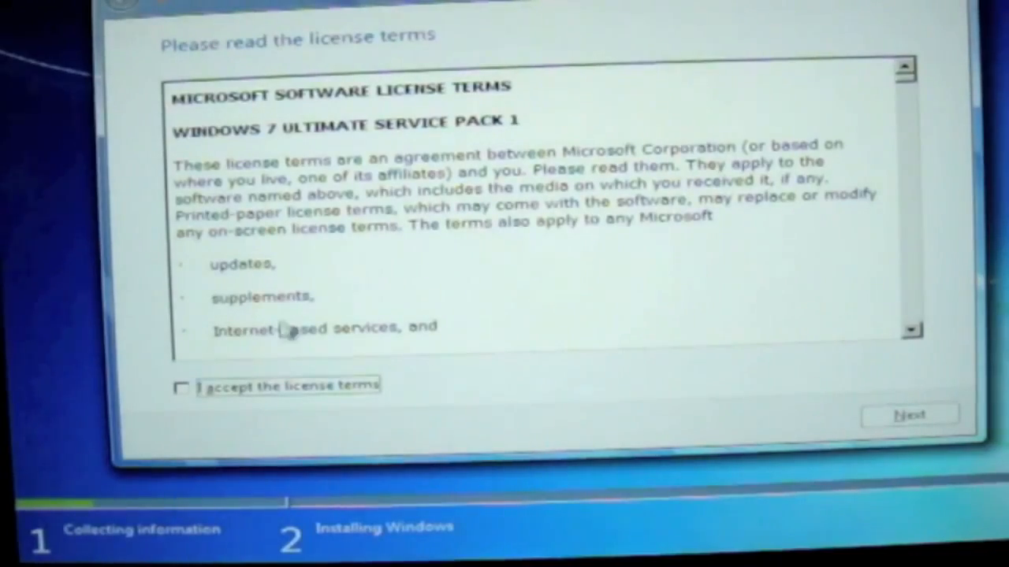
{"action": "left_click", "coordinate": [183, 388]}
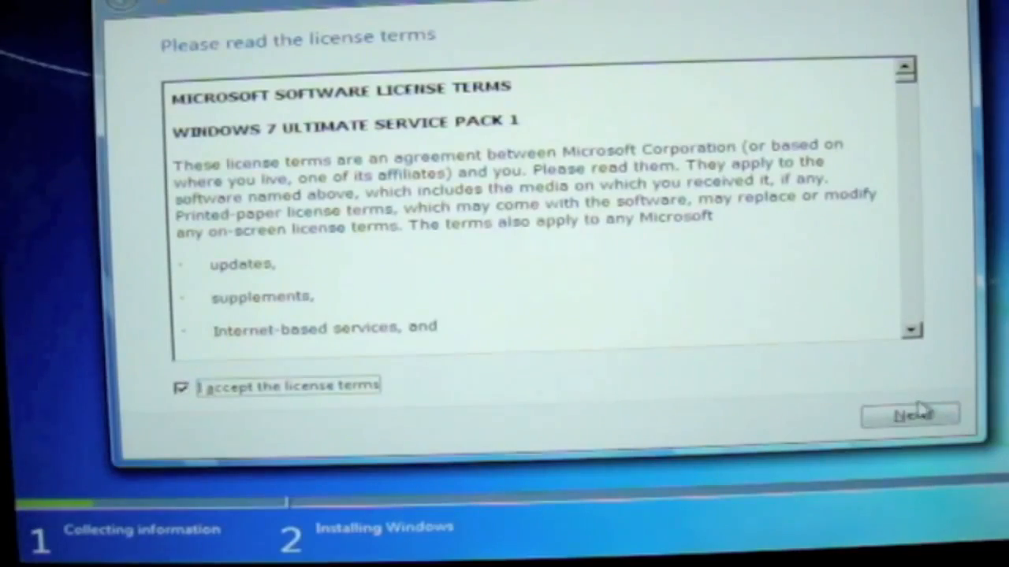
{"action": "left_click", "coordinate": [911, 413]}
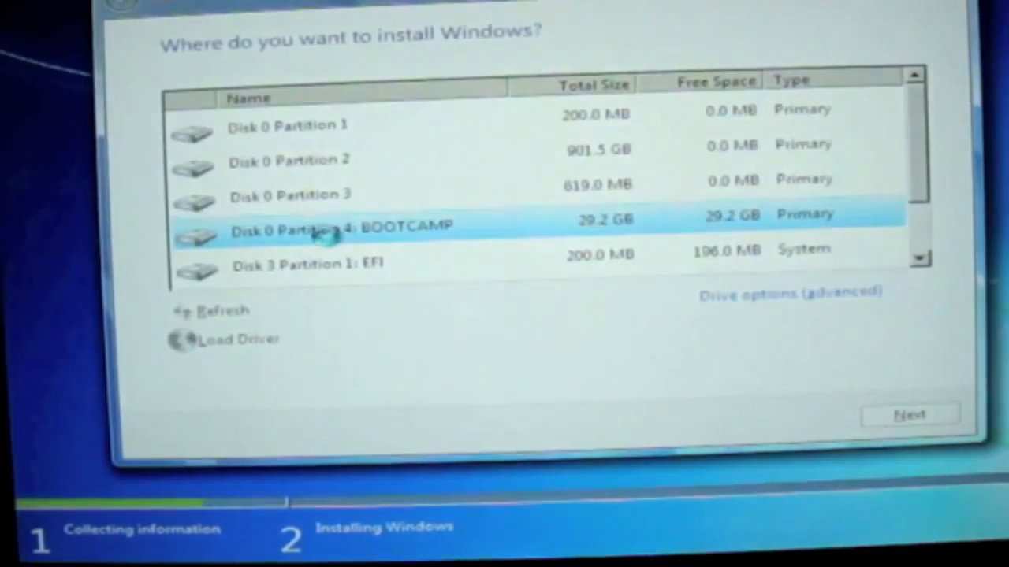
Step: Format the Disk 0 Partition 4: BOOTCAMP partition as the Windows install target
{"action": "left_click", "coordinate": [331, 229]}
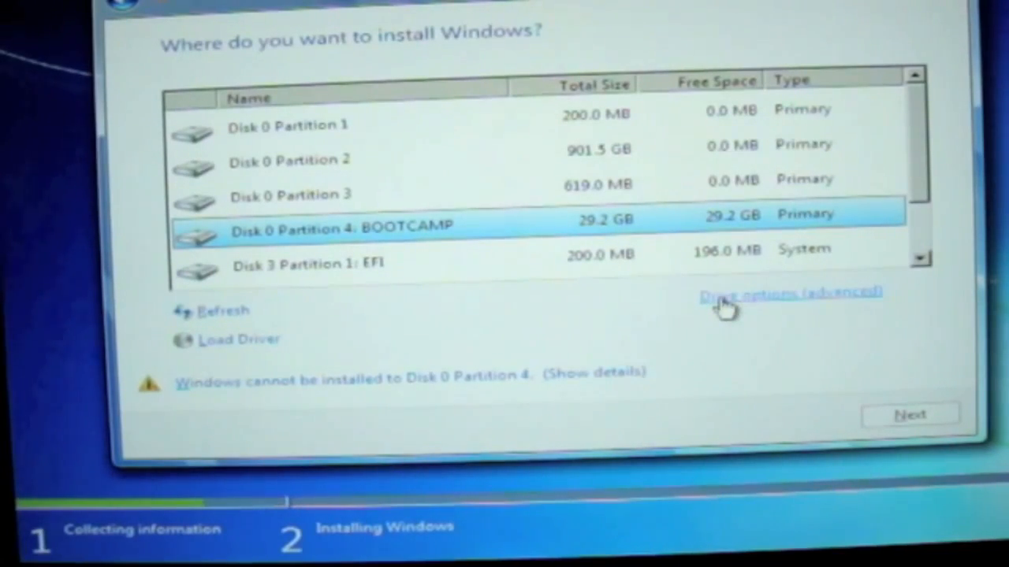
{"action": "left_click", "coordinate": [788, 293]}
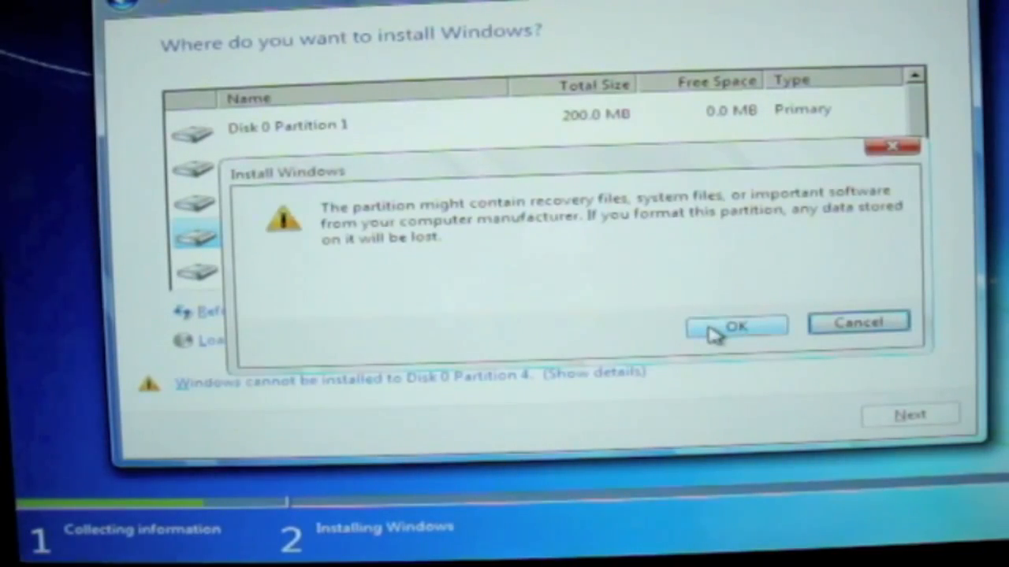
{"action": "left_click", "coordinate": [734, 324]}
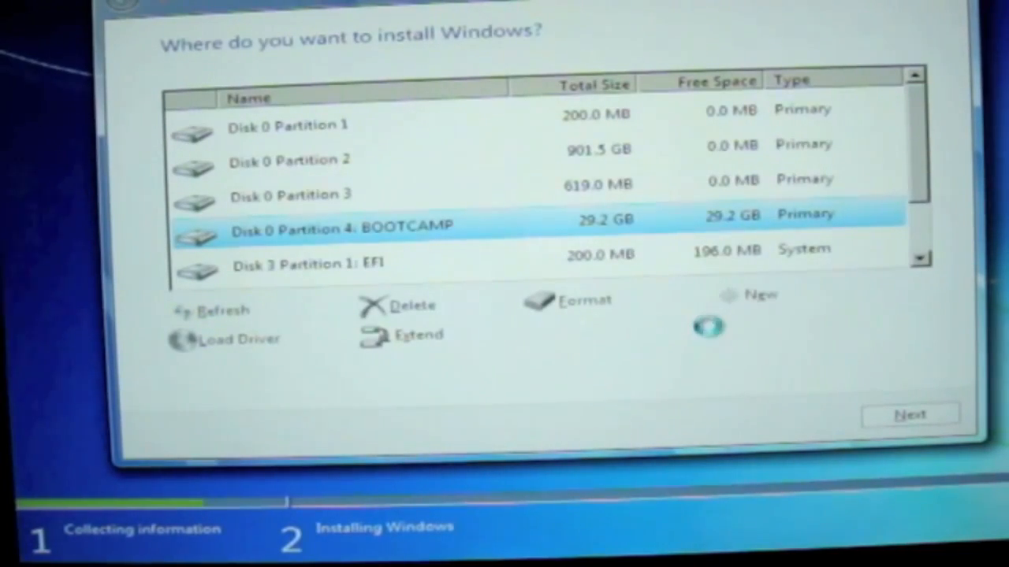
{"action": "left_click", "coordinate": [583, 300]}
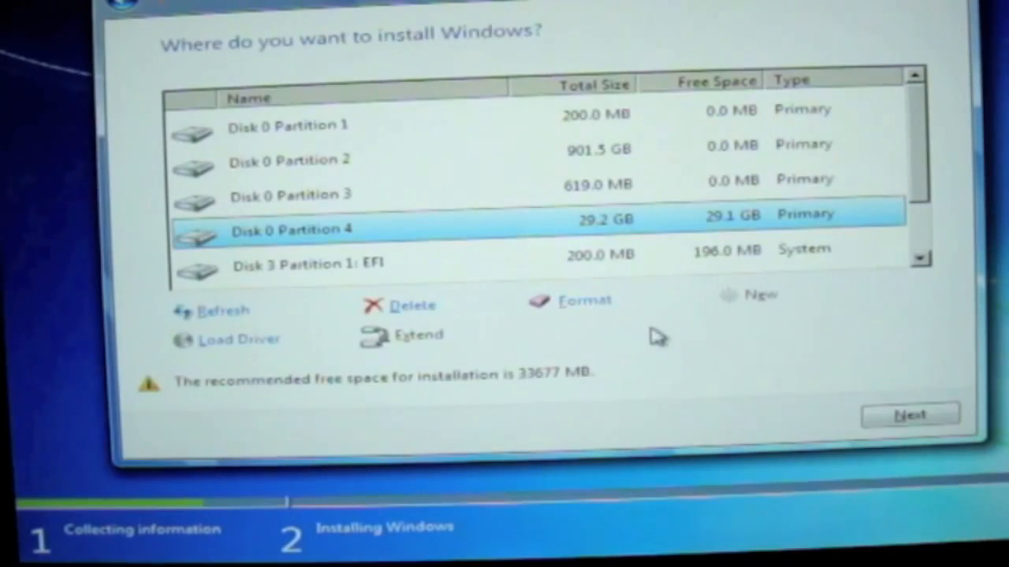
{"action": "mouse_move", "coordinate": [397, 240]}
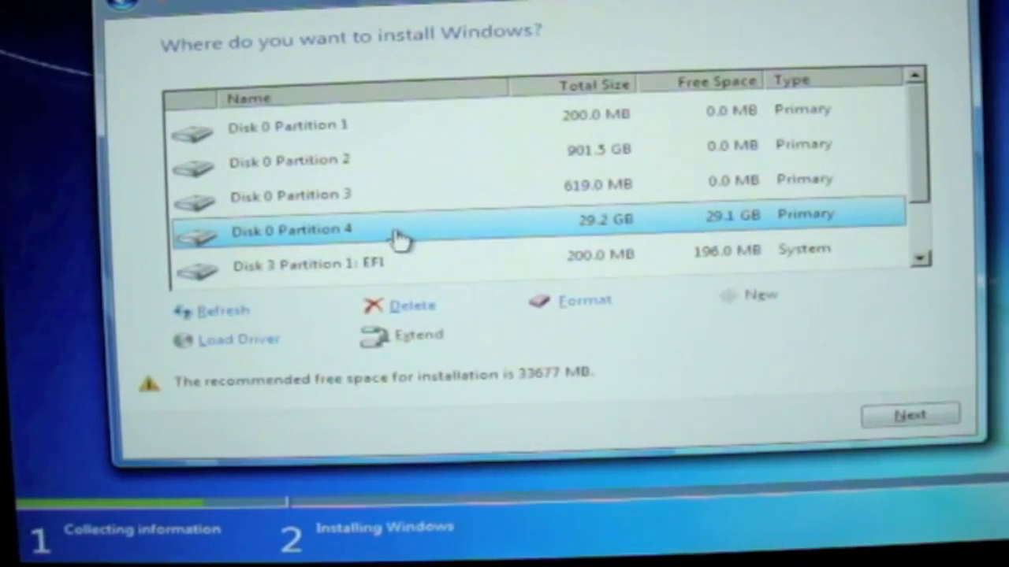
{"action": "mouse_move", "coordinate": [425, 236]}
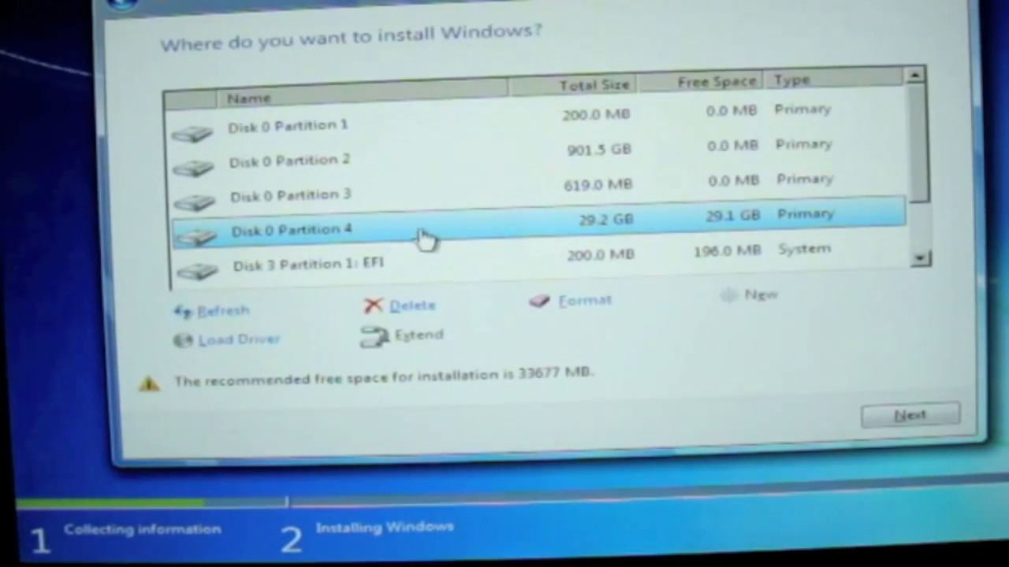